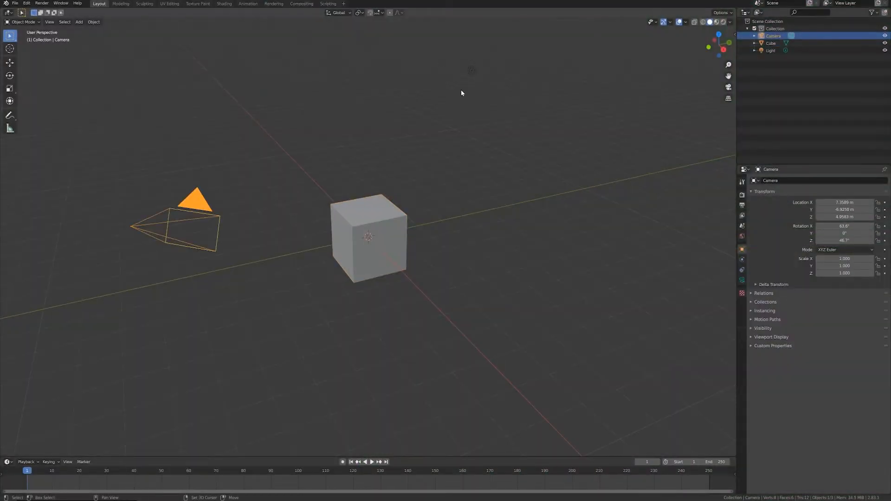
# Delete the camera and light, double the cube's height on Z, raise it, and add a loop cut.
pyautogui.click(770, 51)
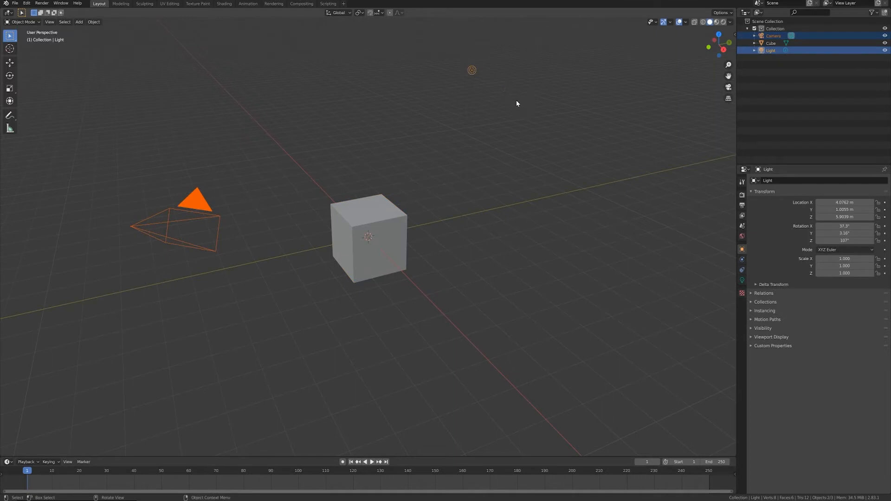
pyautogui.moveTo(513, 146)
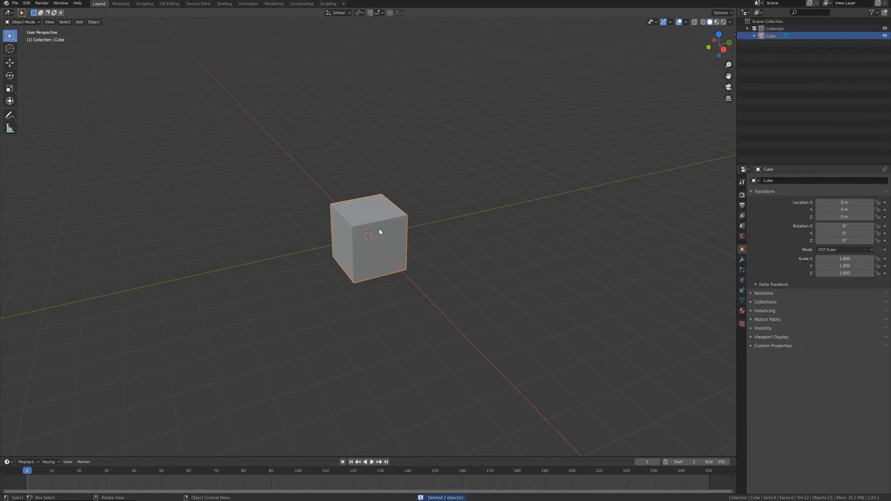
pyautogui.press('KP_1')
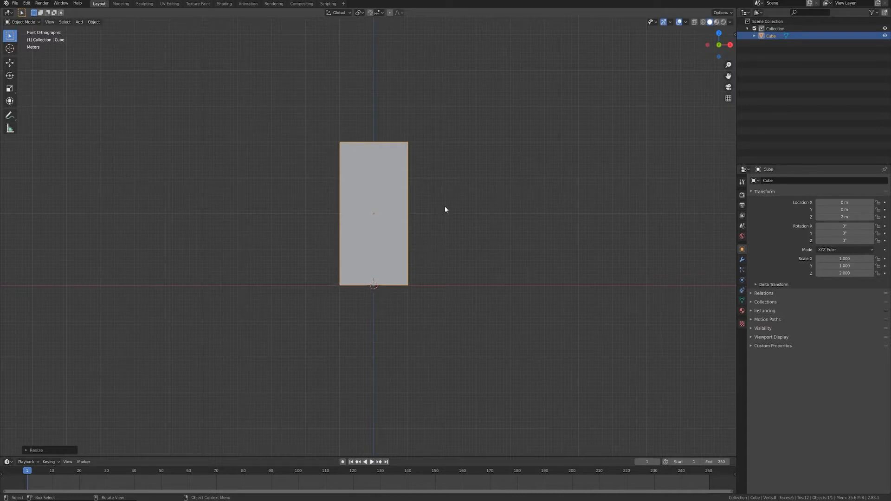
pyautogui.moveTo(434, 216)
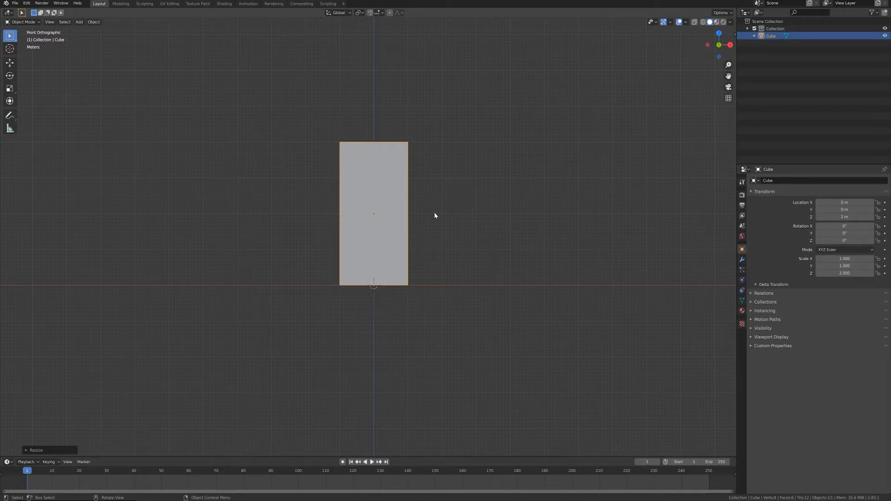
pyautogui.press('Tab')
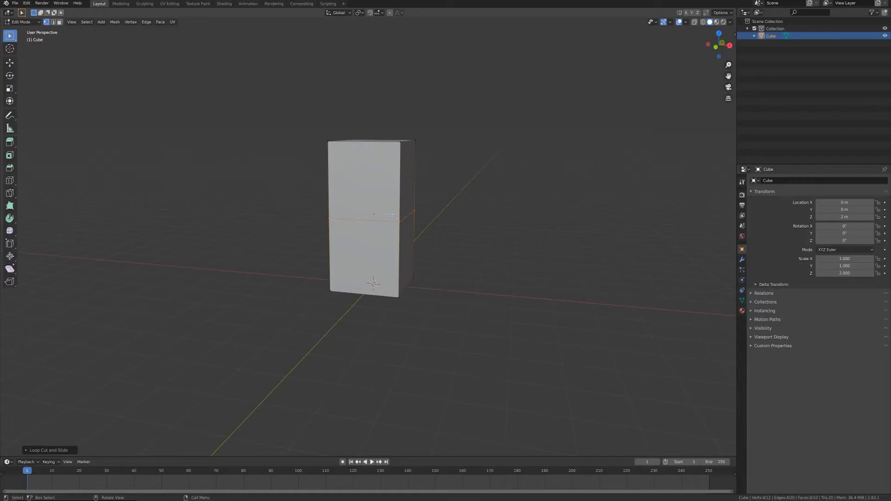
# Smooth the box with an applied Subdivision modifier and give it a pink material.
pyautogui.press('Tab')
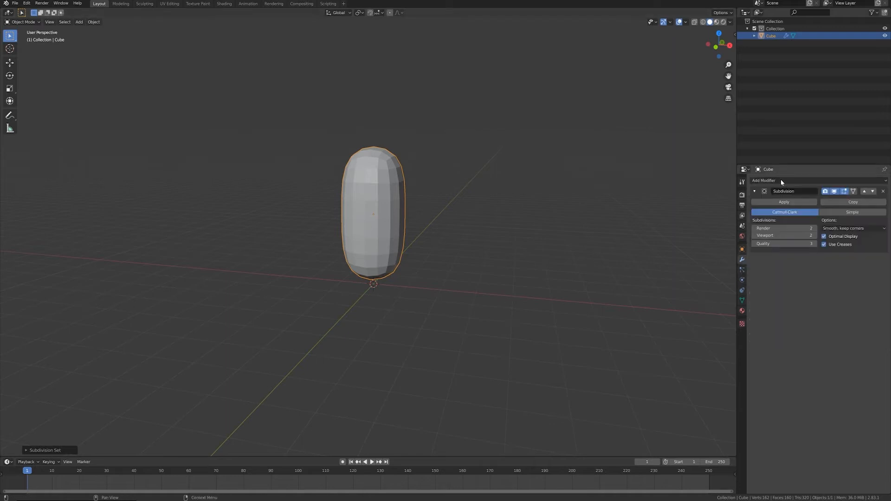
pyautogui.moveTo(788, 197)
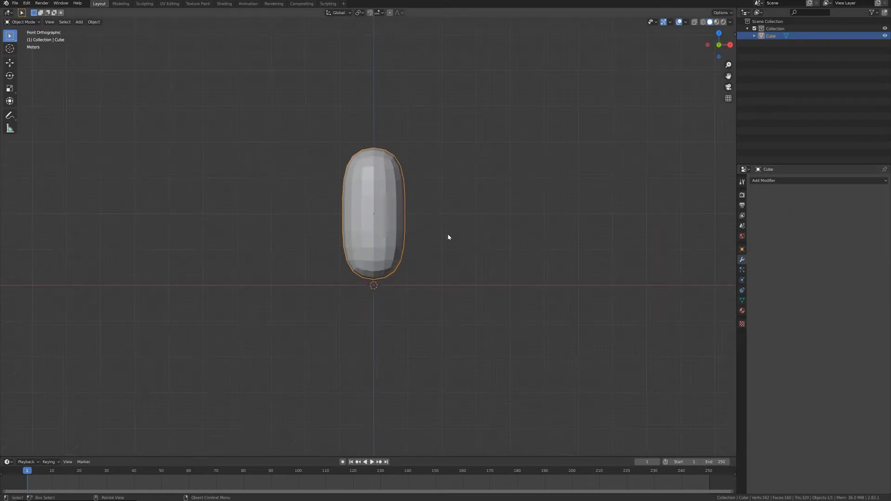
pyautogui.moveTo(453, 229)
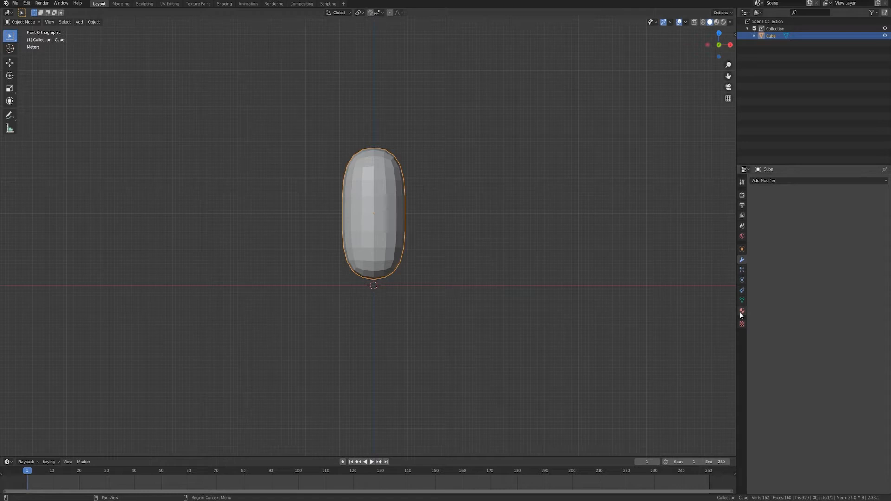
pyautogui.click(741, 311)
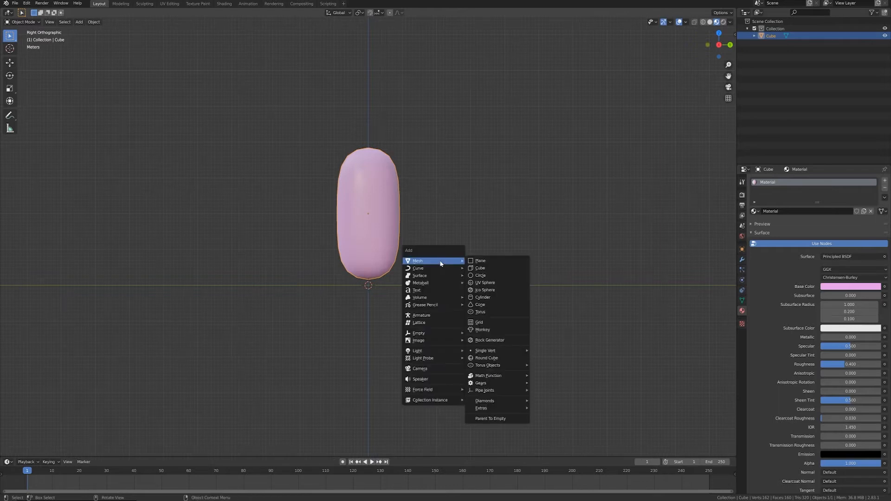
# Add a UV sphere scaled to 0.53 at the capsule's upper front with two material slots.
pyautogui.click(485, 283)
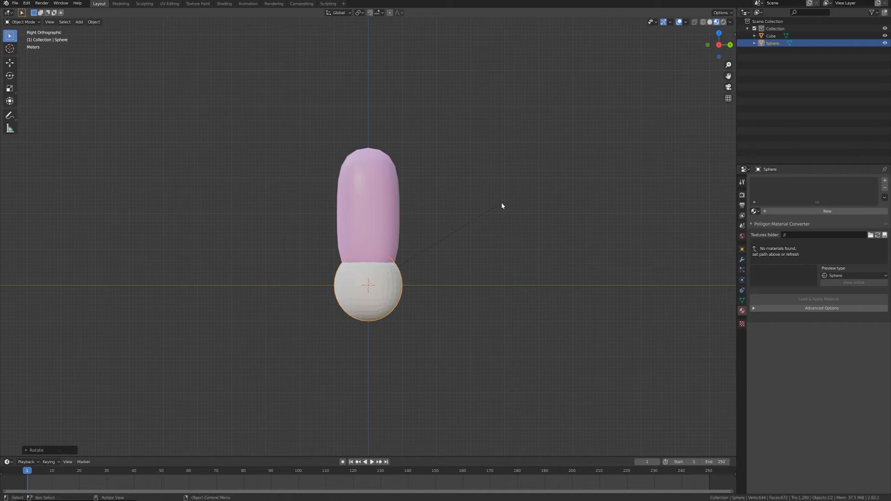
pyautogui.click(94, 22)
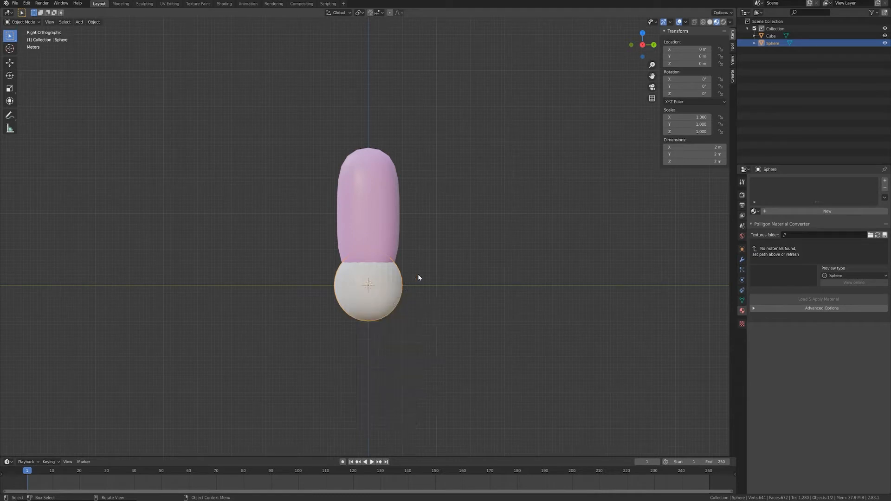
pyautogui.press('g')
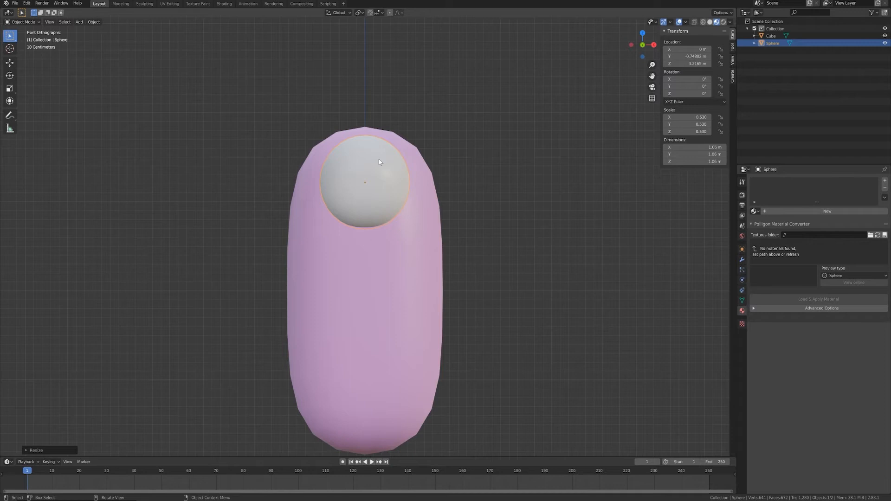
pyautogui.moveTo(484, 243)
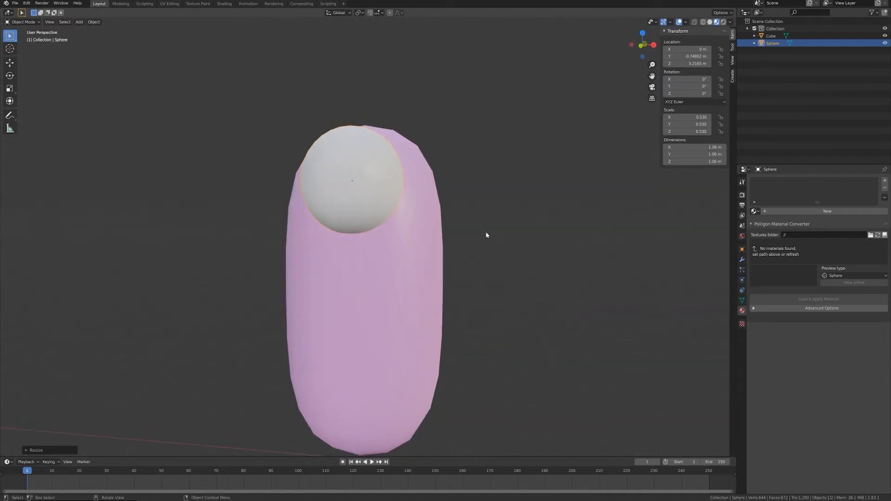
pyautogui.press('KP_1')
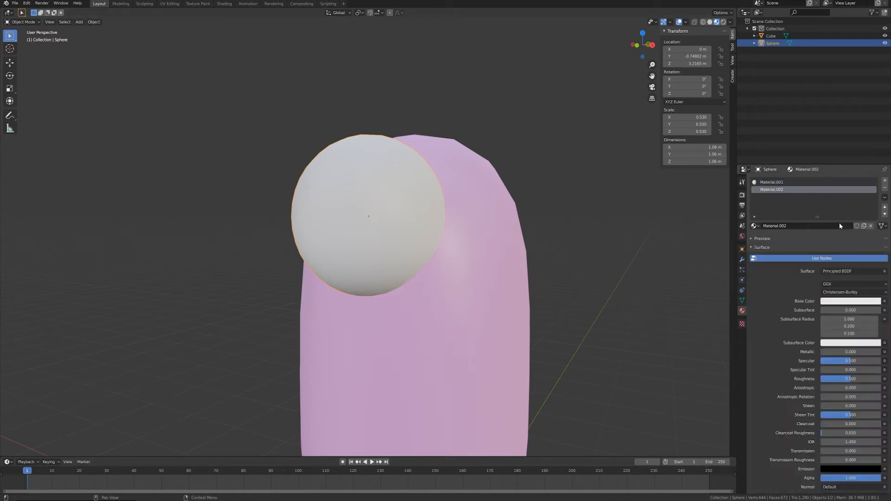
# Make Material.002 glossy black and add a third slot with a new material.
pyautogui.click(850, 302)
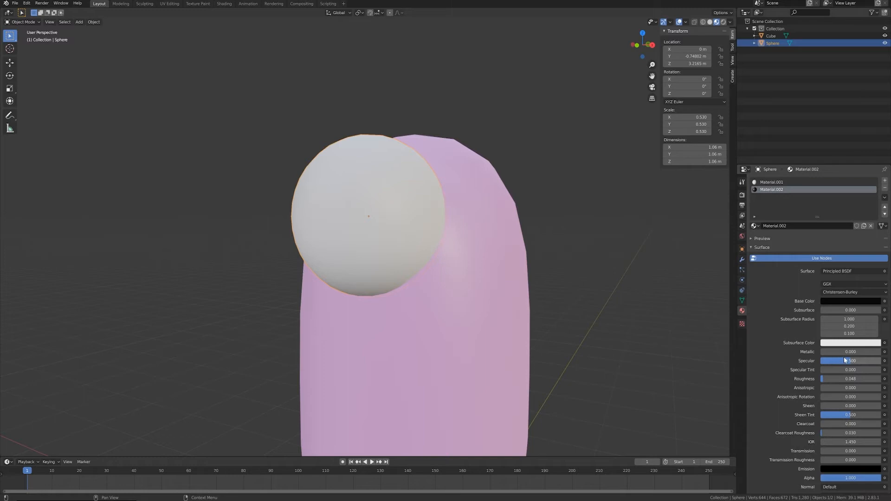
pyautogui.click(772, 182)
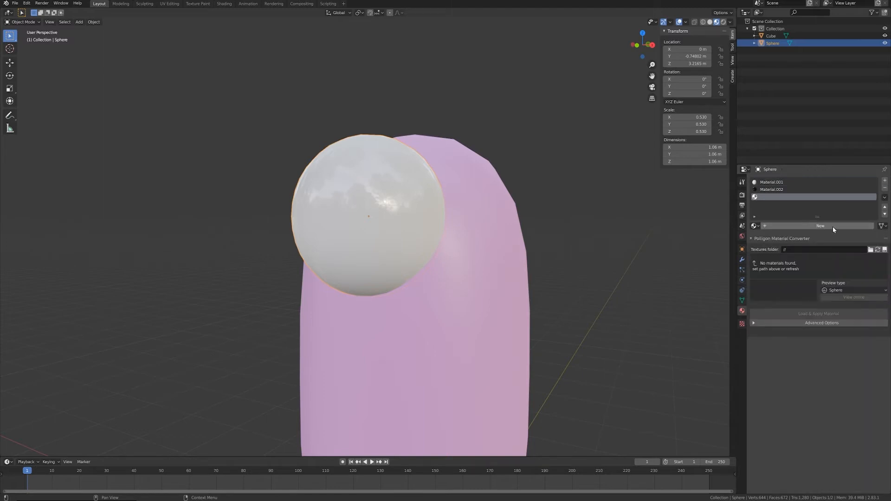
pyautogui.click(820, 226)
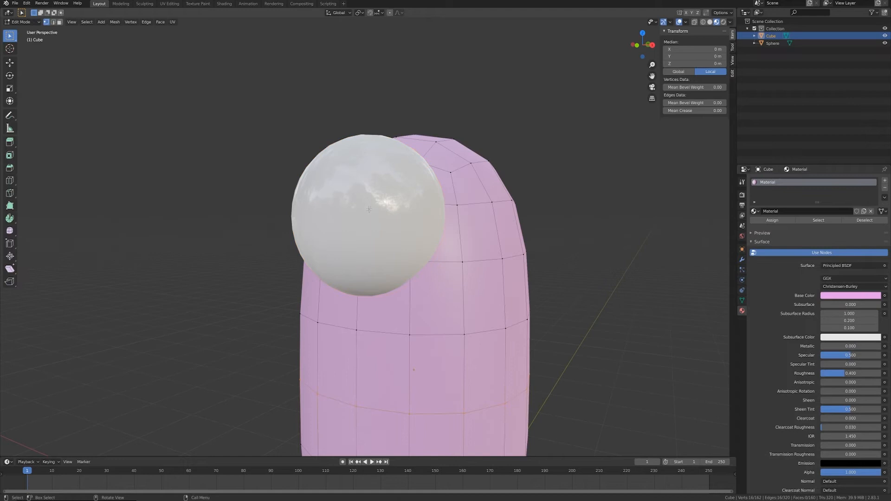
# Assign black Material.002 to the pupil faces and green Material.003 to the iris ring.
pyautogui.click(772, 44)
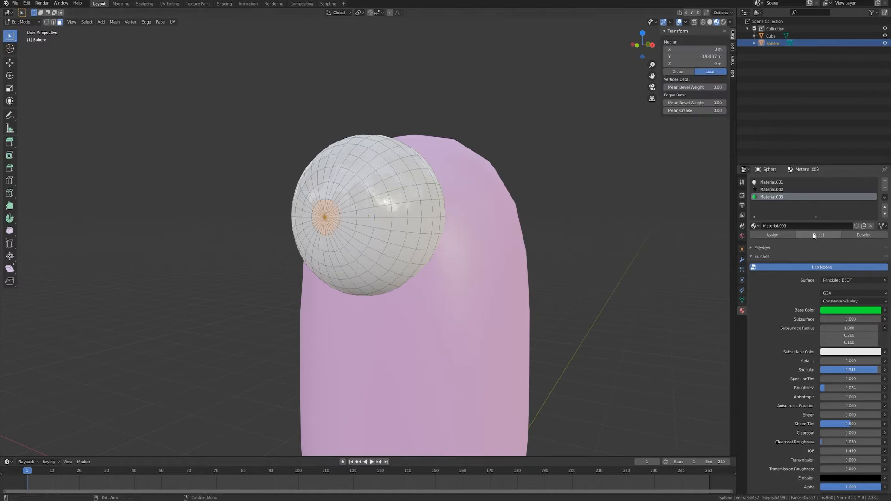
pyautogui.click(772, 190)
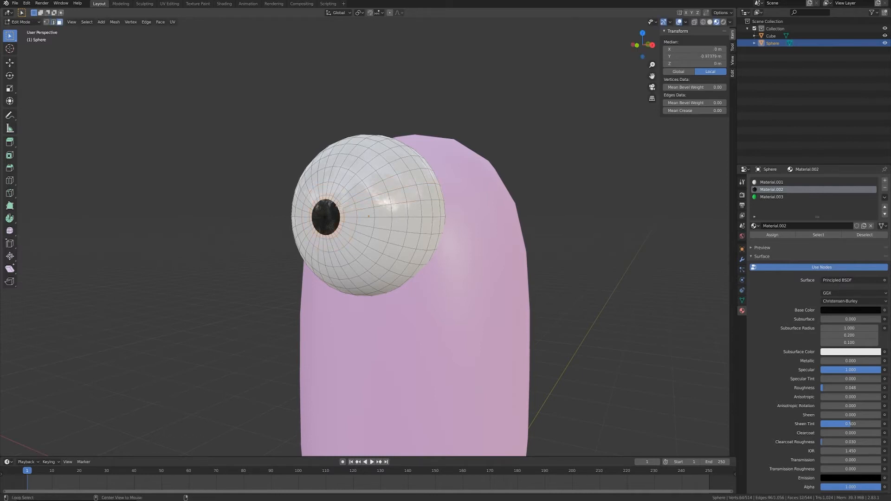
pyautogui.click(772, 197)
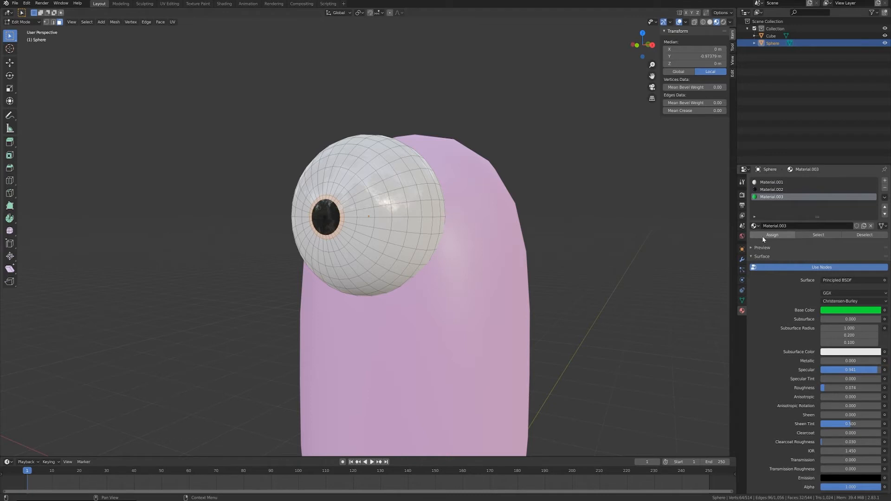
pyautogui.click(772, 235)
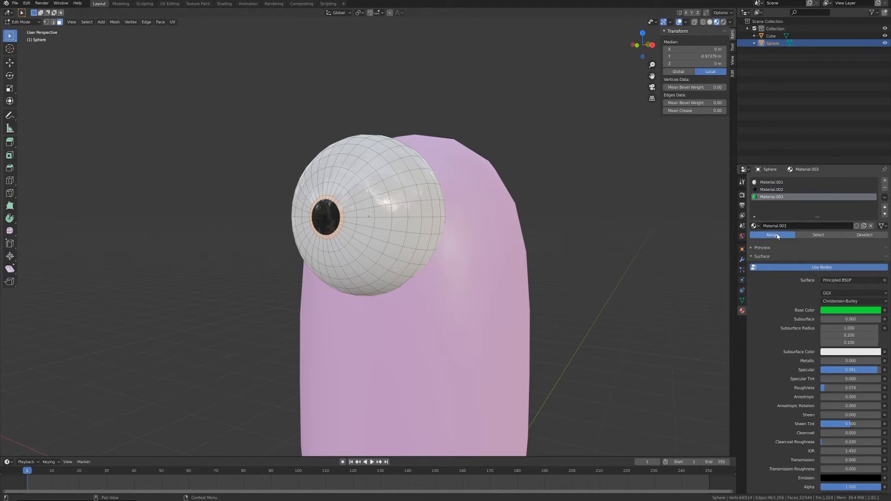
pyautogui.press('Tab')
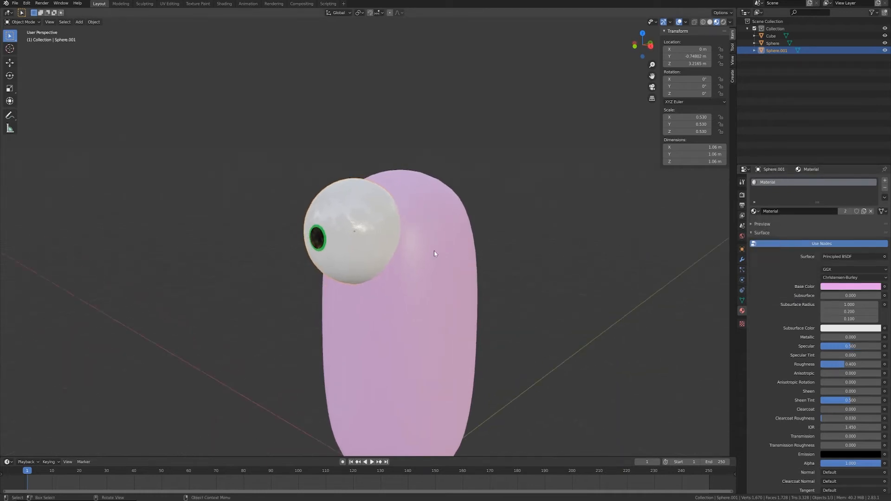
# Enlarge the duplicate sphere around the eyeball, apply its scale, and snap the cursor to the eye.
pyautogui.click(357, 196)
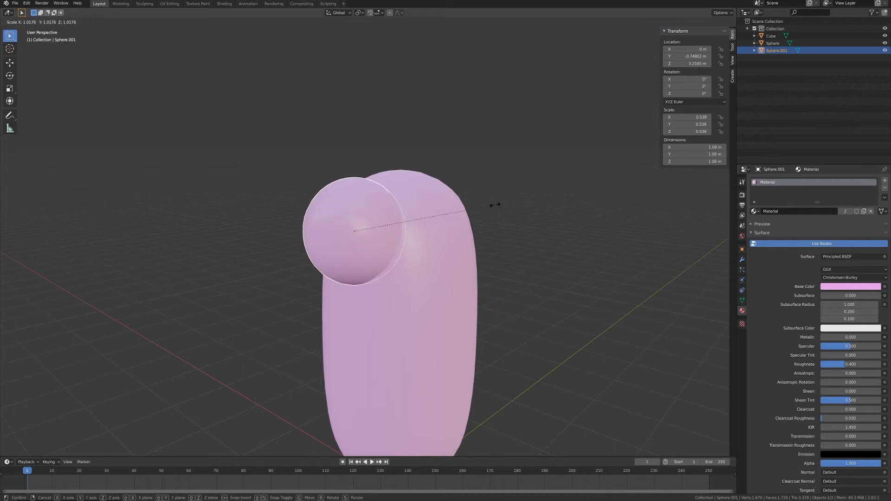
pyautogui.click(397, 245)
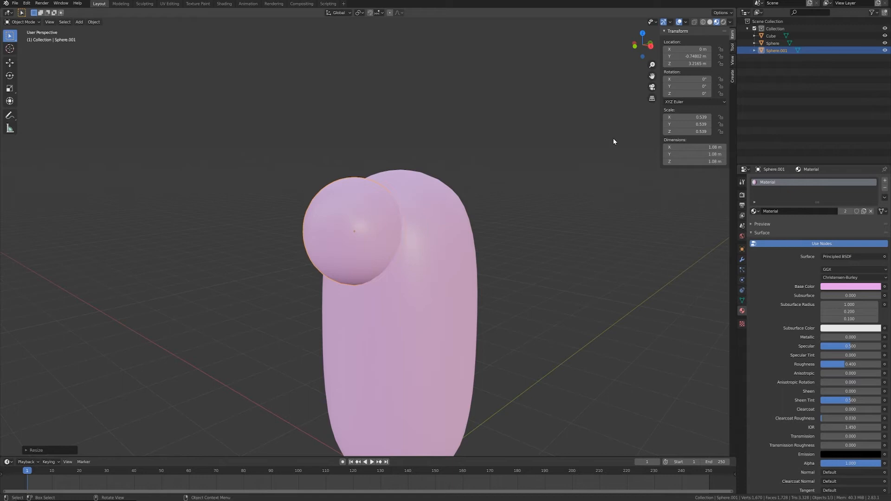
pyautogui.moveTo(652, 106)
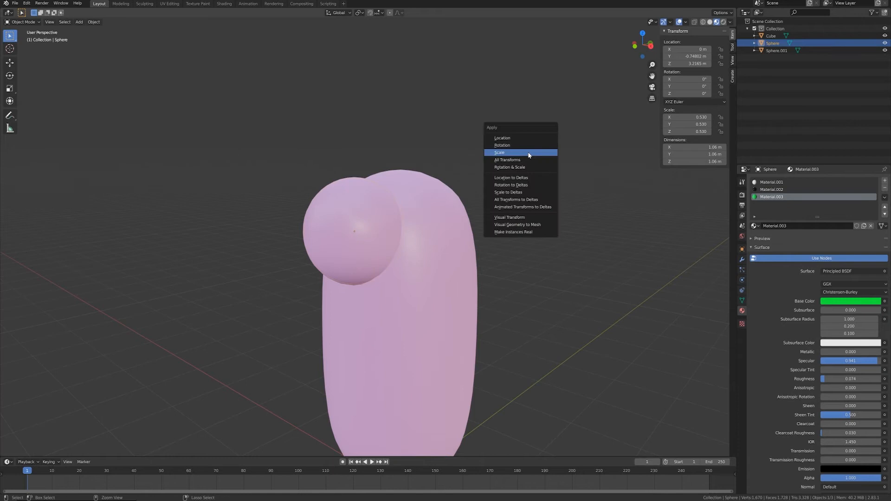
pyautogui.click(499, 152)
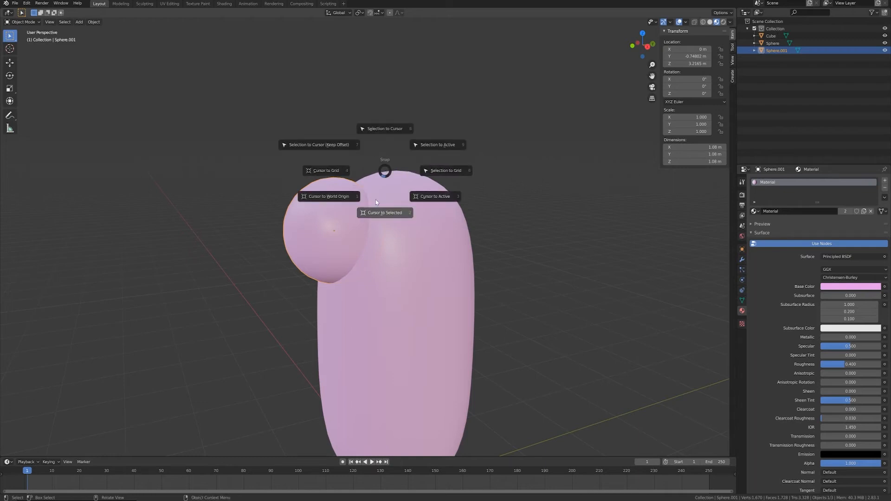
pyautogui.moveTo(329, 195)
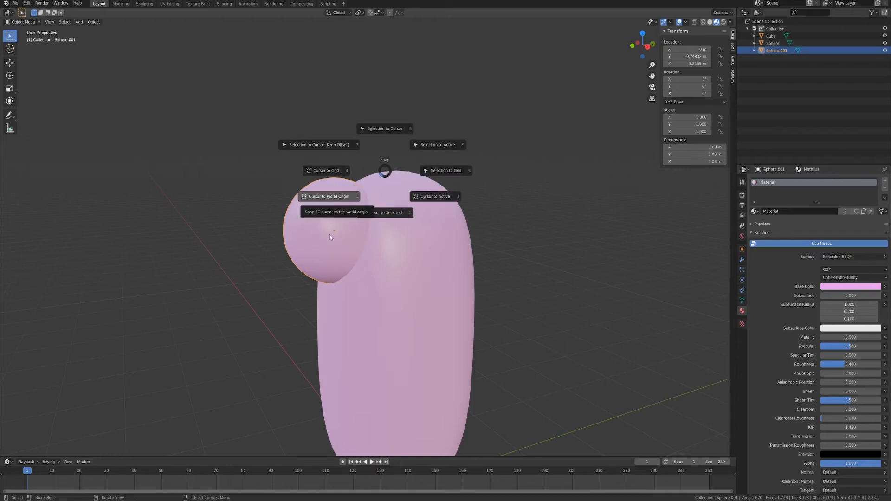
pyautogui.click(329, 196)
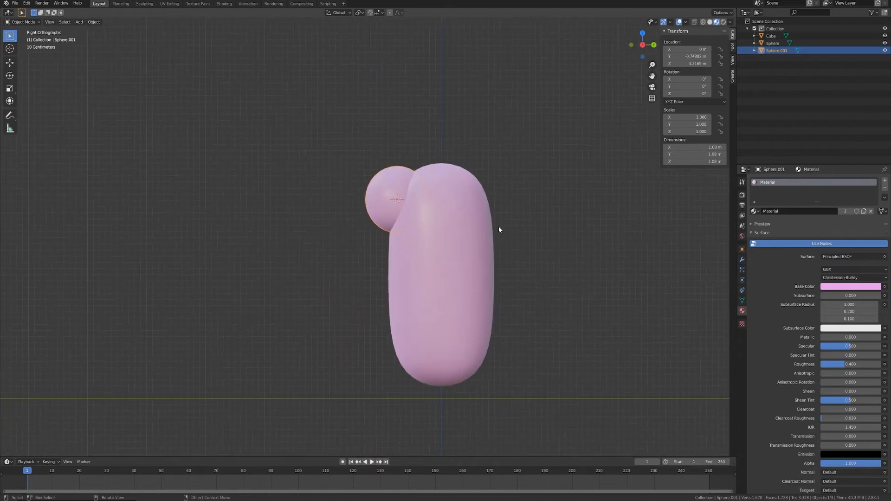
# Add a cube rotated 45 degrees on X with a corner at the eye sphere's centre.
pyautogui.click(79, 22)
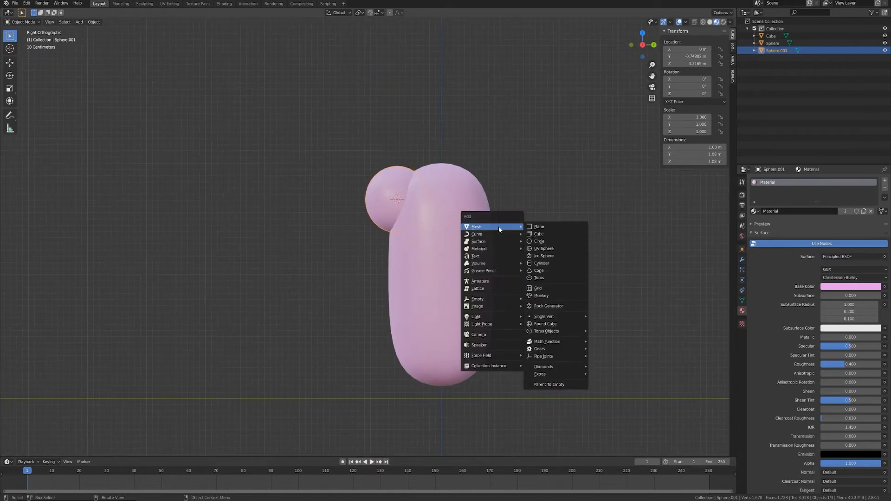
pyautogui.click(539, 234)
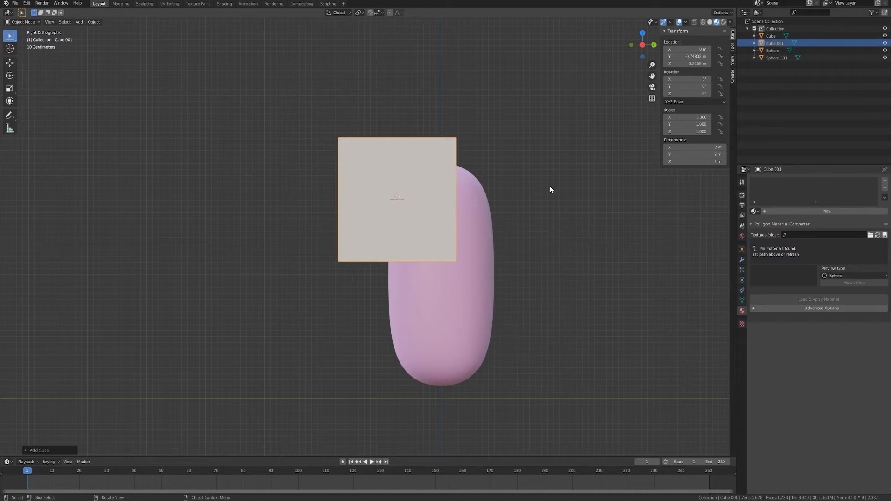
pyautogui.press('r')
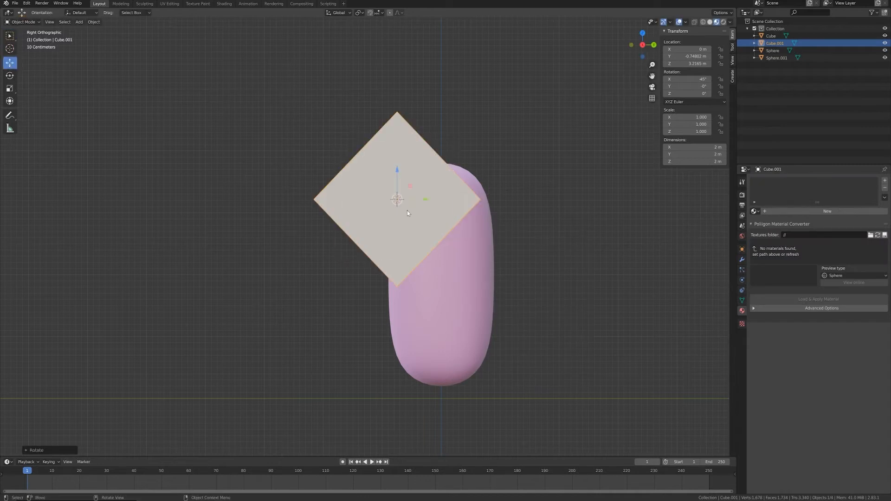
pyautogui.moveTo(406, 199); pyautogui.dragTo(341, 200)
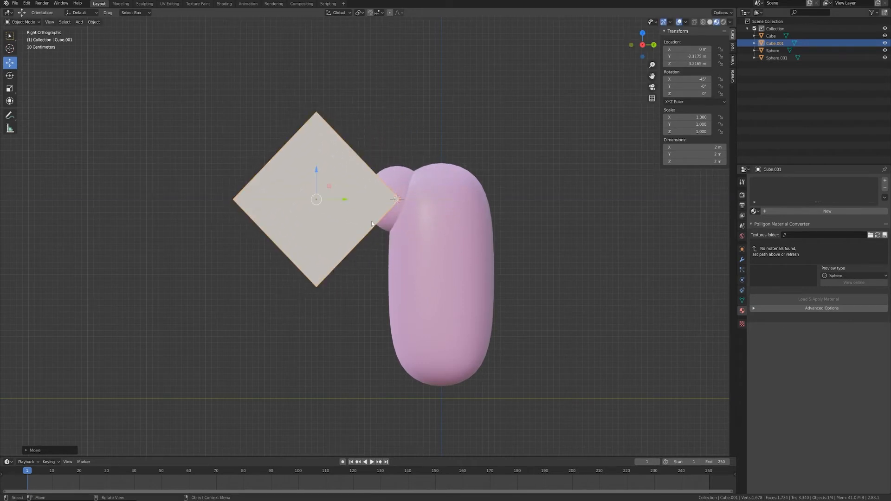
pyautogui.scroll(3)
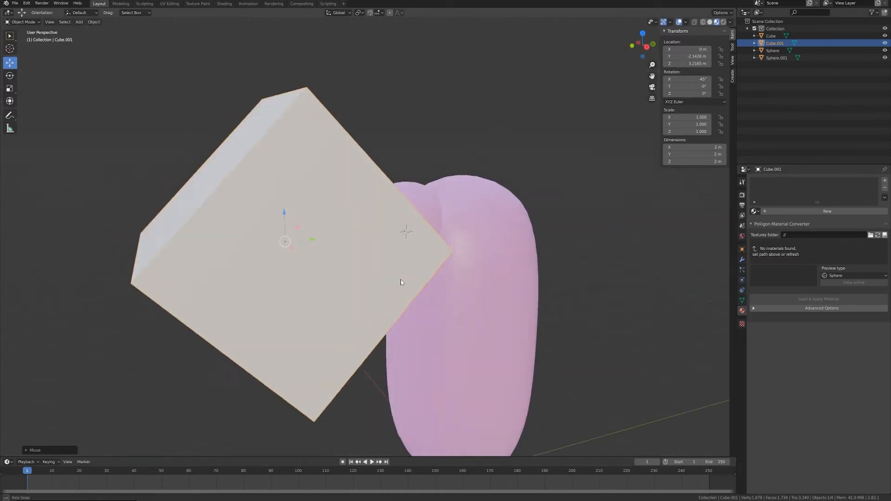
pyautogui.press('Tab')
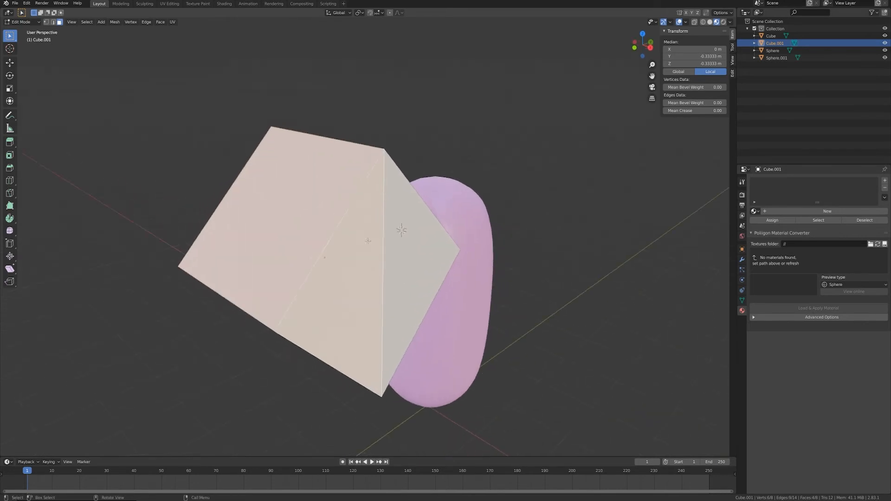
# Delete the cube's far faces, leaving a triangular wedge pointing at the eye sphere.
pyautogui.press('x')
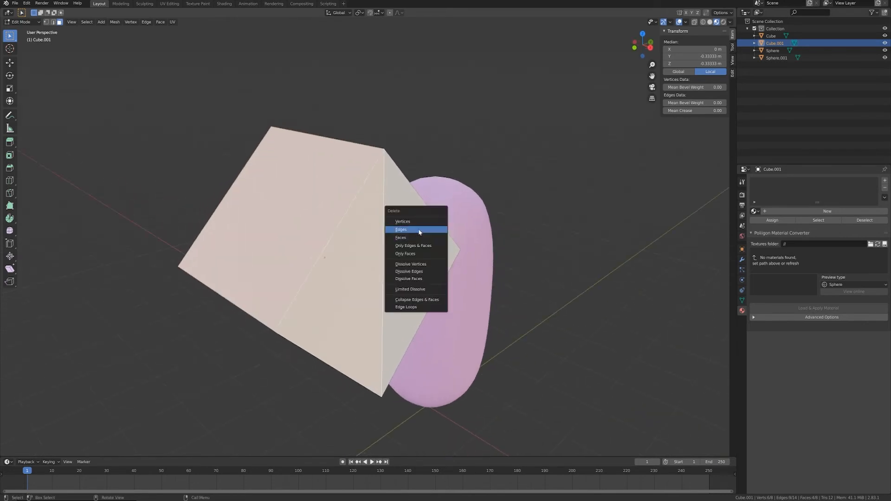
pyautogui.moveTo(400, 238)
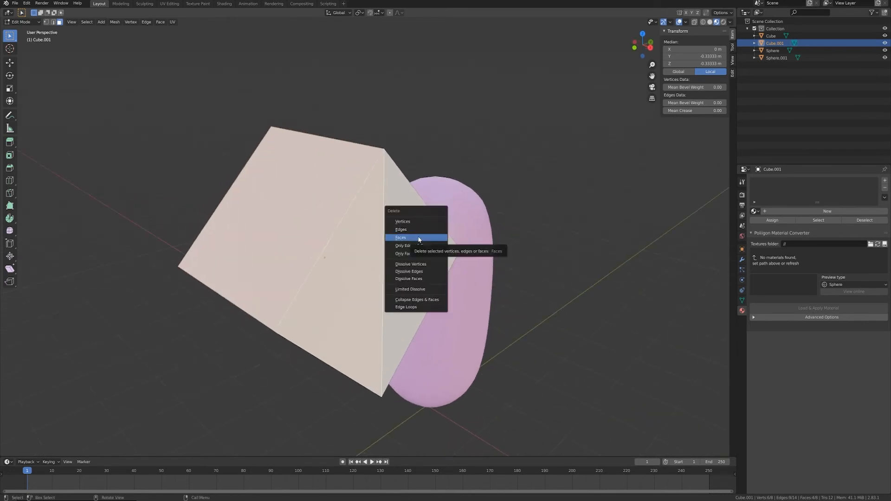
pyautogui.click(400, 237)
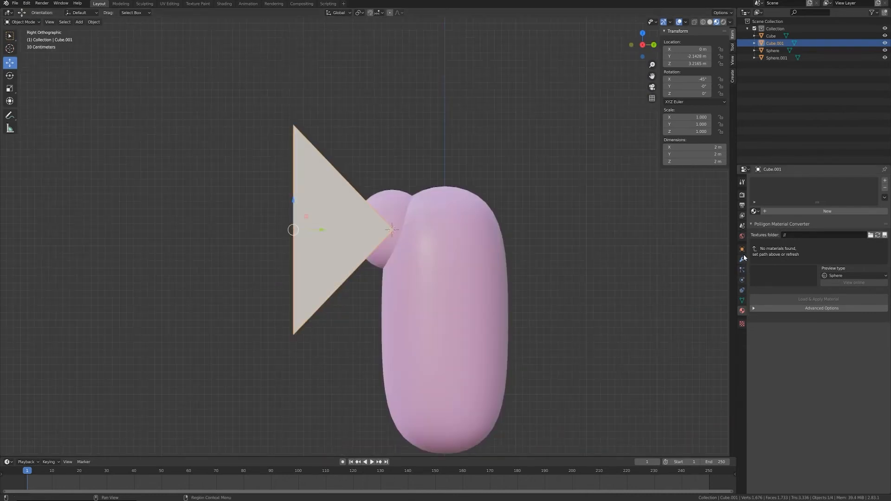
# Uncheck Show in Renders for the wedge and set its Display As to Wire.
pyautogui.click(742, 249)
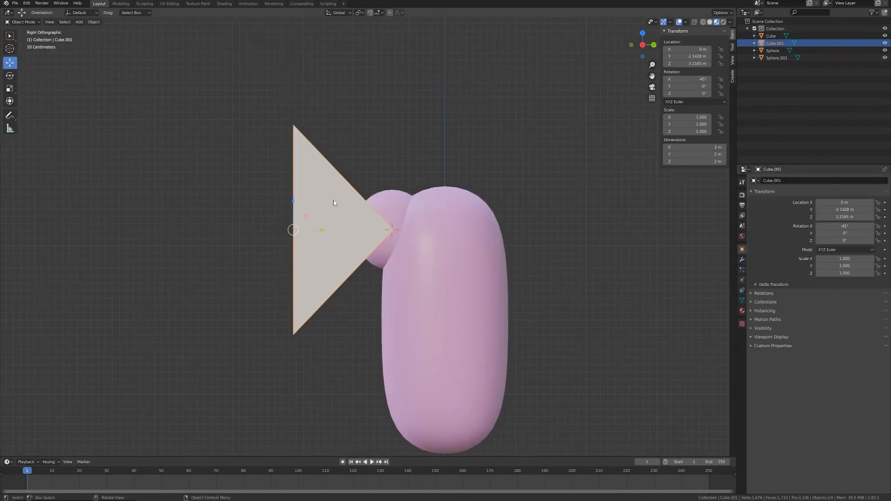
pyautogui.click(763, 328)
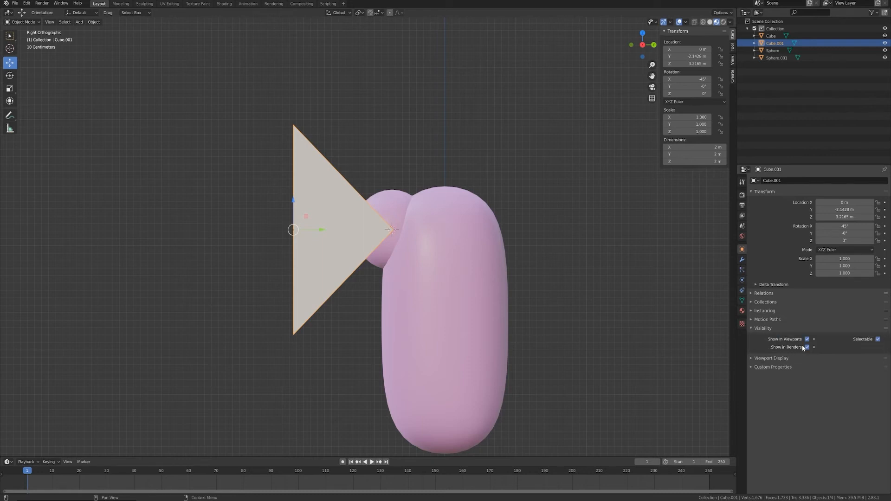
pyautogui.click(806, 347)
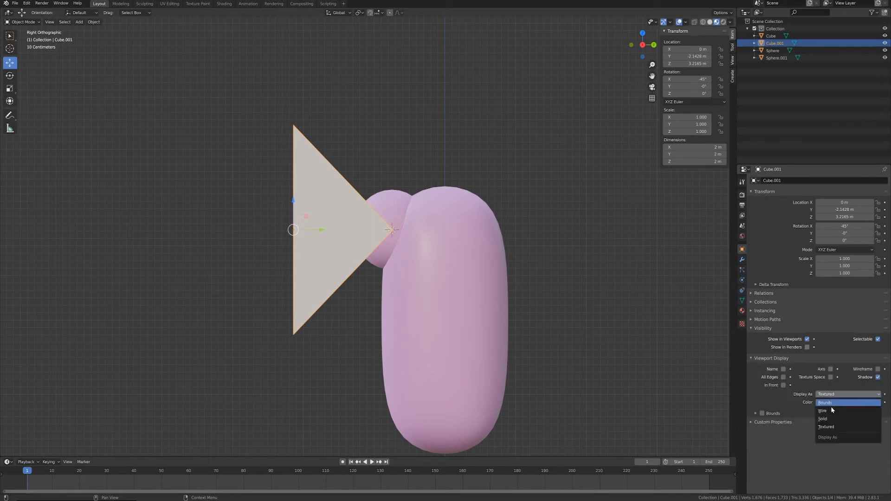
pyautogui.click(823, 410)
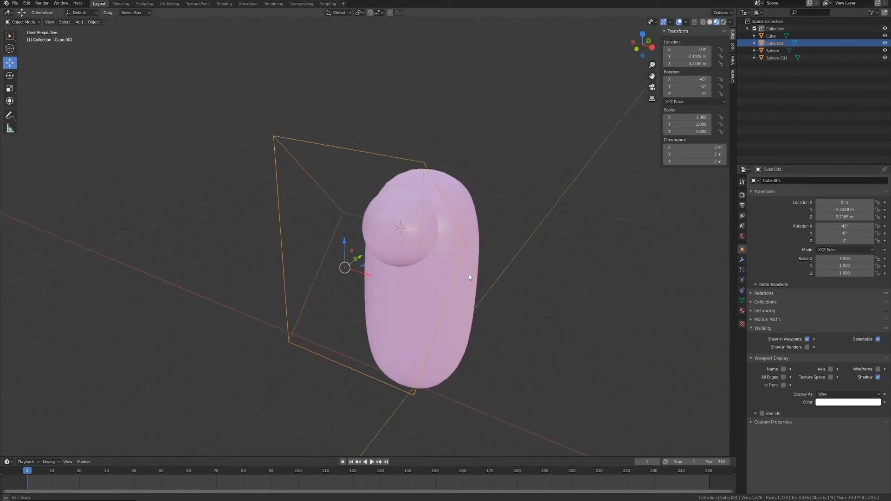
# Scale the wedge's vertices in top view into a thin slab across the eye sphere.
pyautogui.press('Tab')
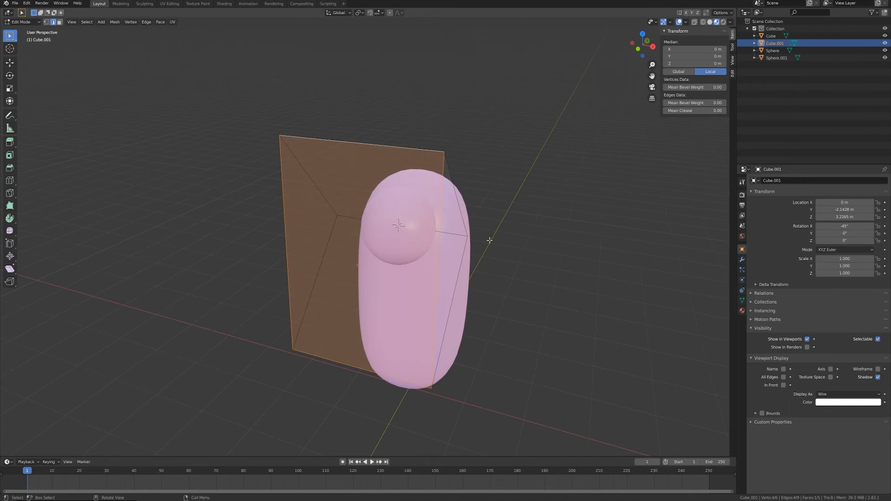
pyautogui.press('7')
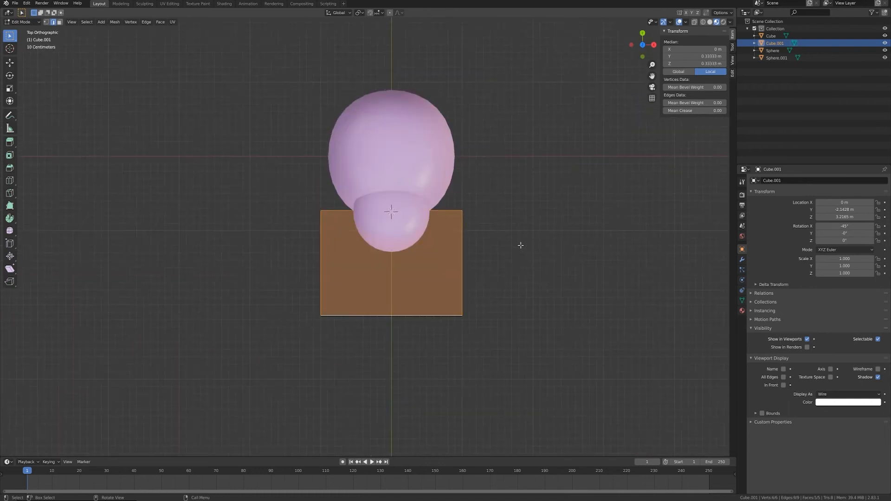
pyautogui.press('s')
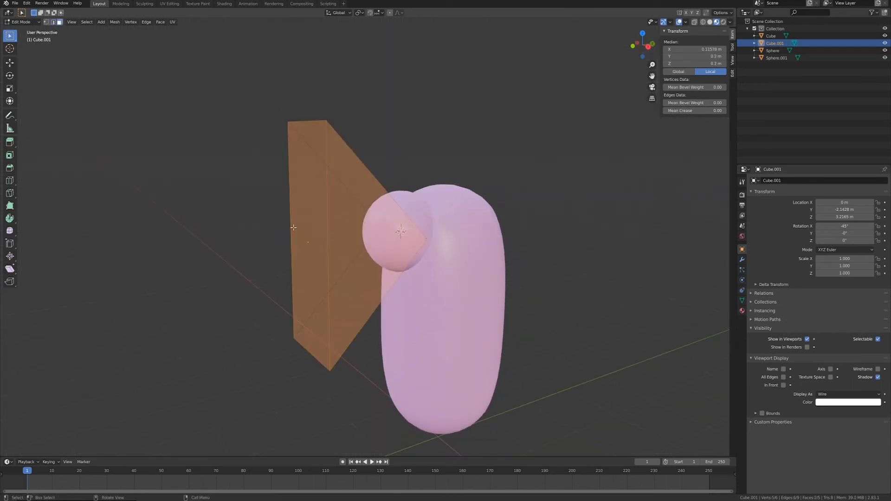
pyautogui.press('KP_3')
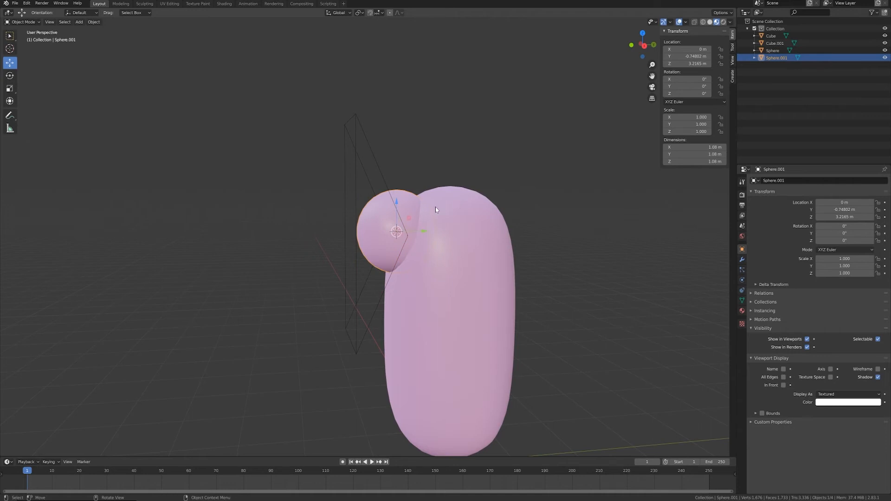
# Add a Boolean modifier to the capsule body, using the wedge as the cutting object.
pyautogui.click(770, 36)
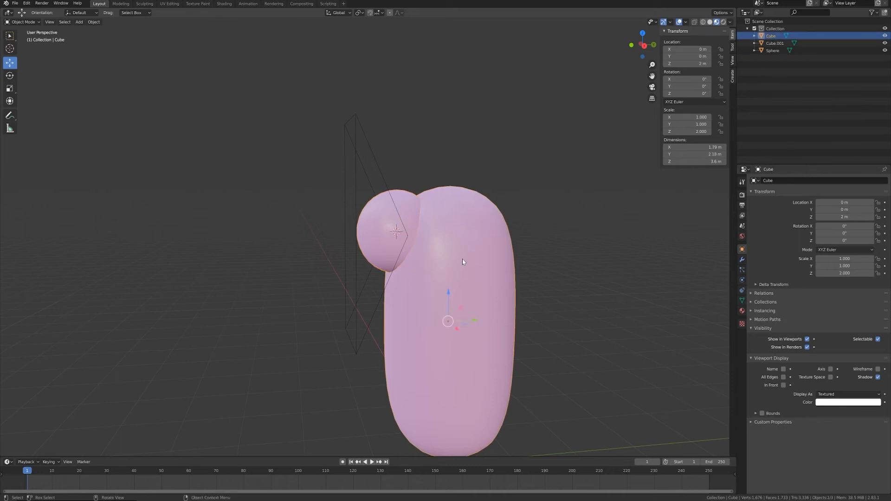
pyautogui.press('Tab')
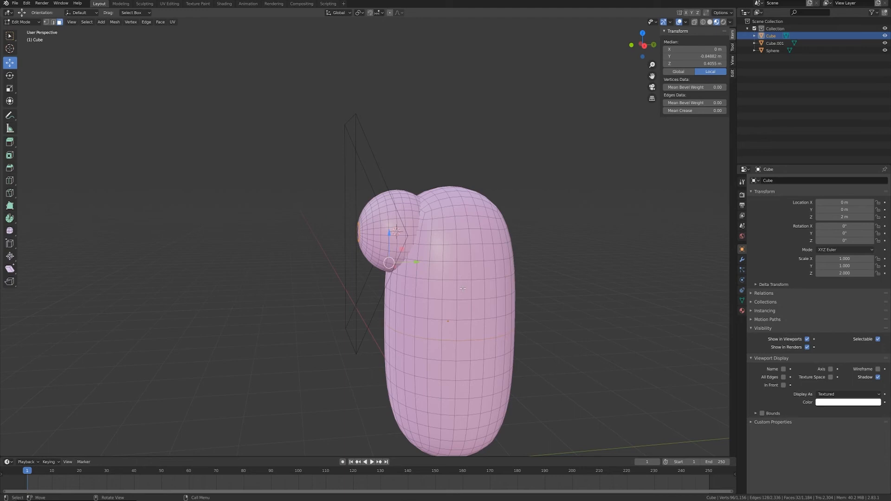
pyautogui.press('Tab')
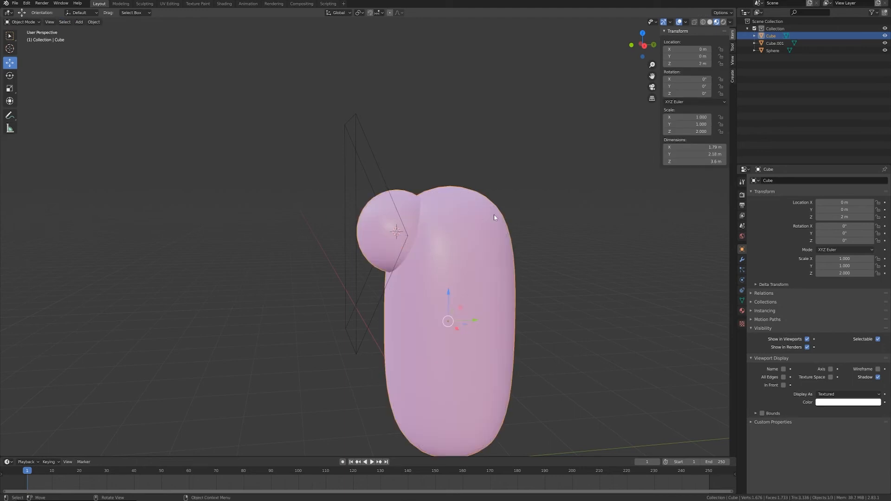
pyautogui.moveTo(450, 237)
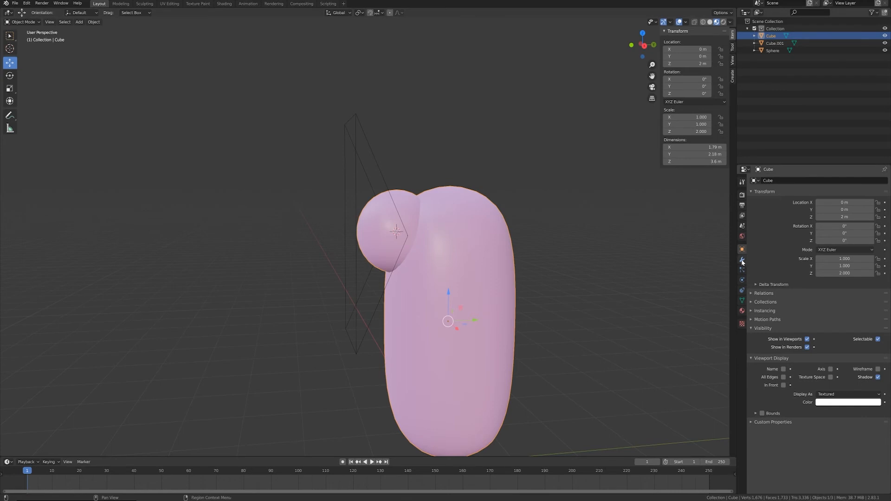
pyautogui.click(742, 260)
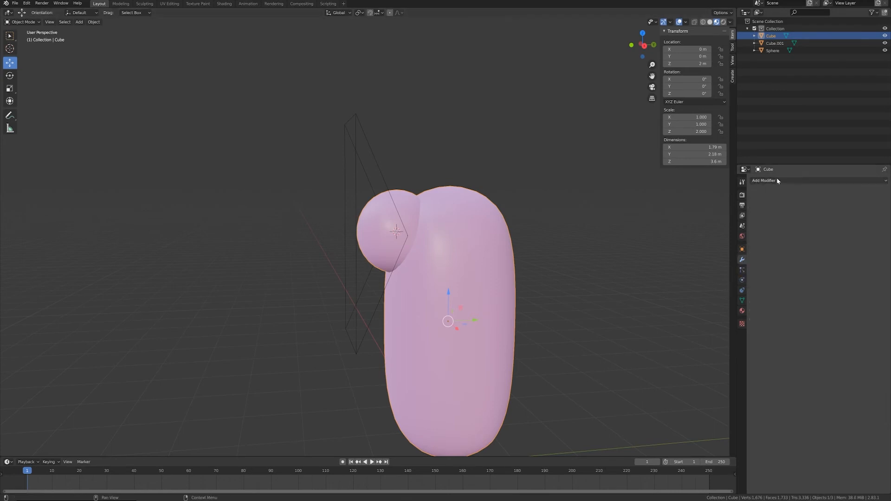
pyautogui.click(764, 181)
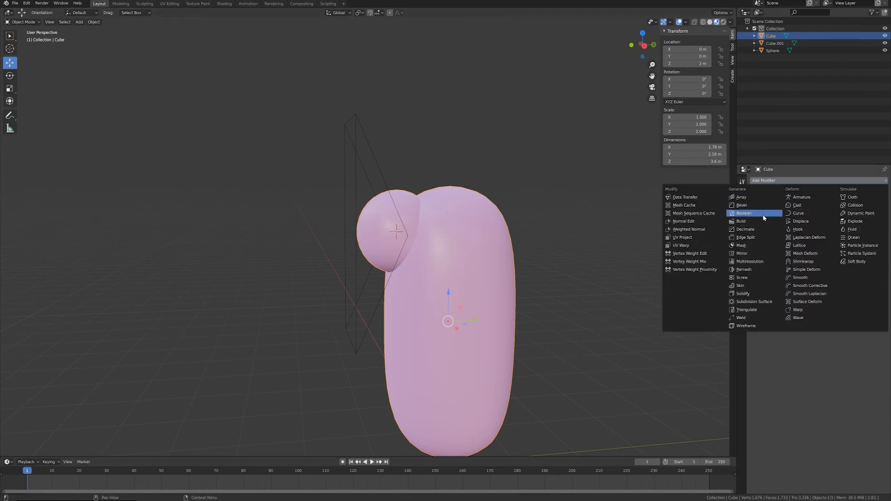
pyautogui.click(743, 212)
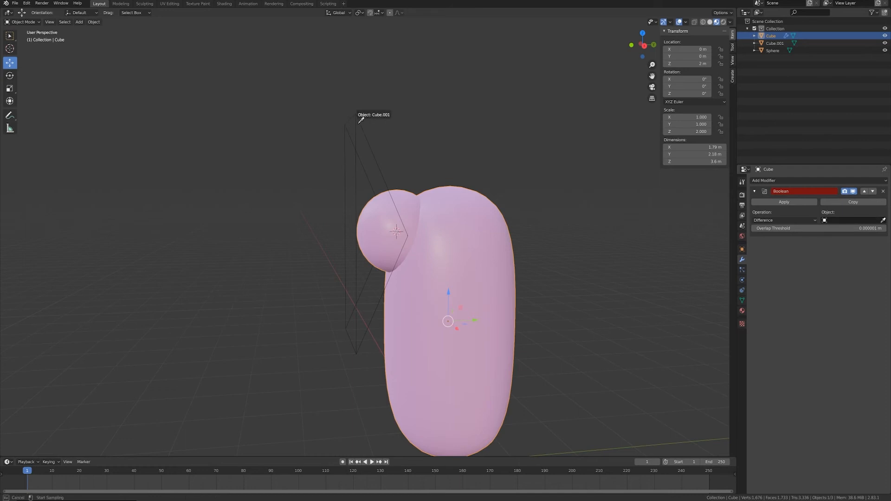
pyautogui.click(851, 220)
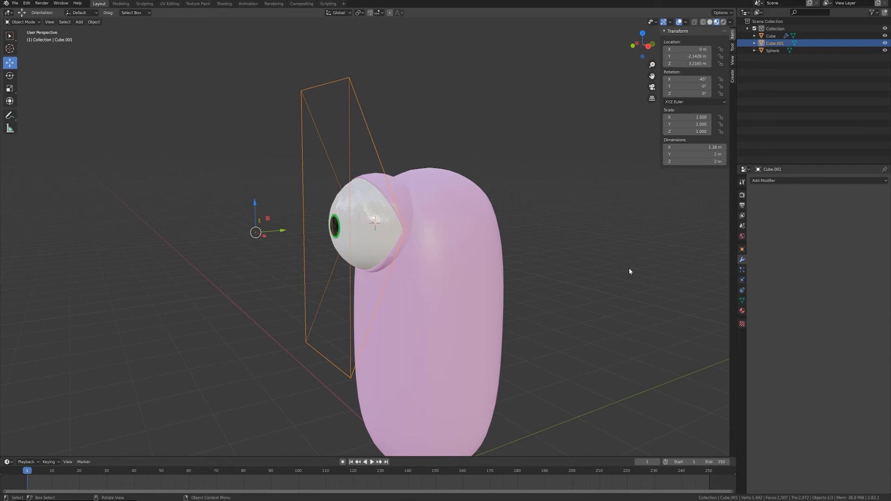
pyautogui.moveTo(392, 171)
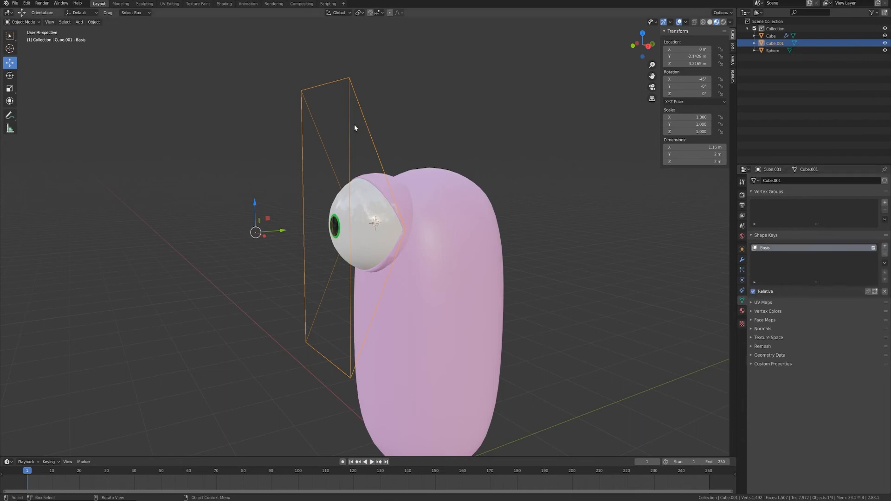
# Add Key 1 flattening the cutter box, then test closing and reopening the eyelid.
pyautogui.click(884, 247)
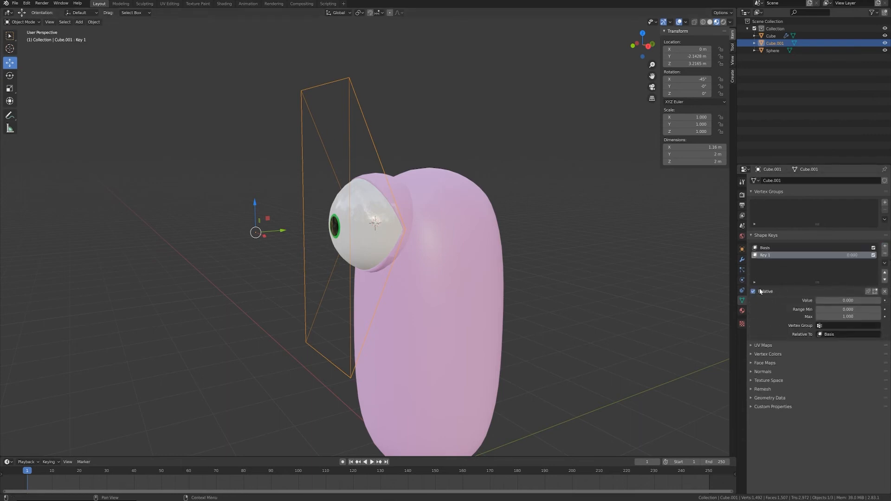
pyautogui.press('Tab')
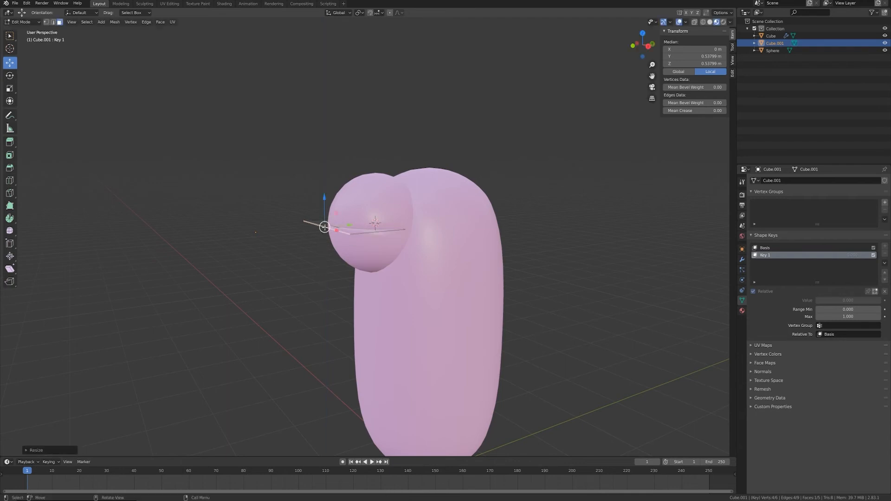
pyautogui.press('Tab')
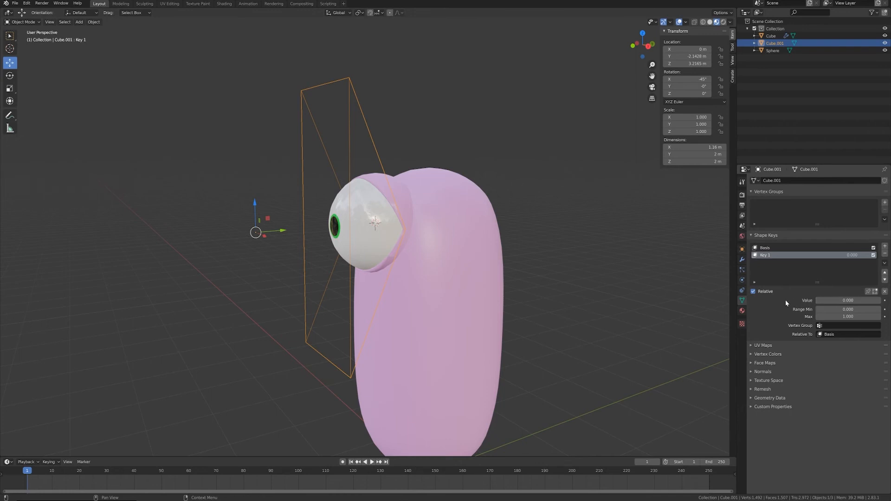
pyautogui.moveTo(824, 301); pyautogui.dragTo(869, 300)
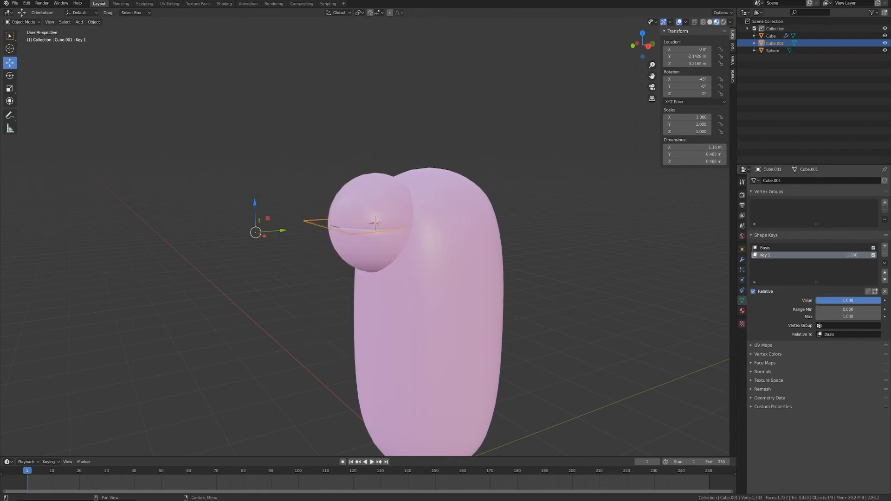
pyautogui.moveTo(864, 300); pyautogui.dragTo(818, 300)
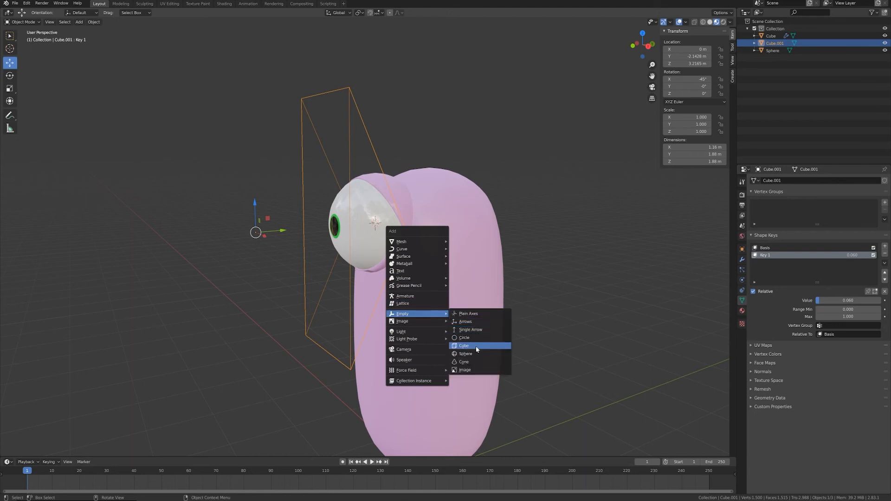
# Add a spherical empty at the eye, parent the eyeball to it, and view from the side.
pyautogui.click(466, 354)
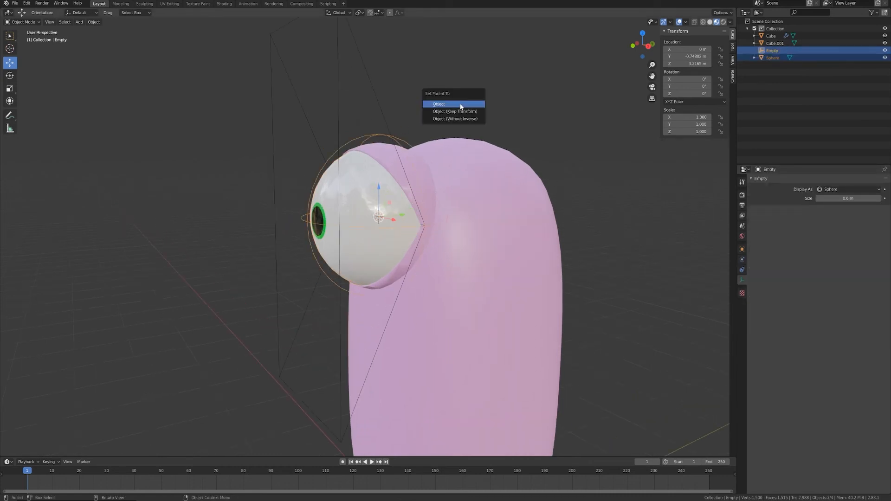
pyautogui.click(438, 104)
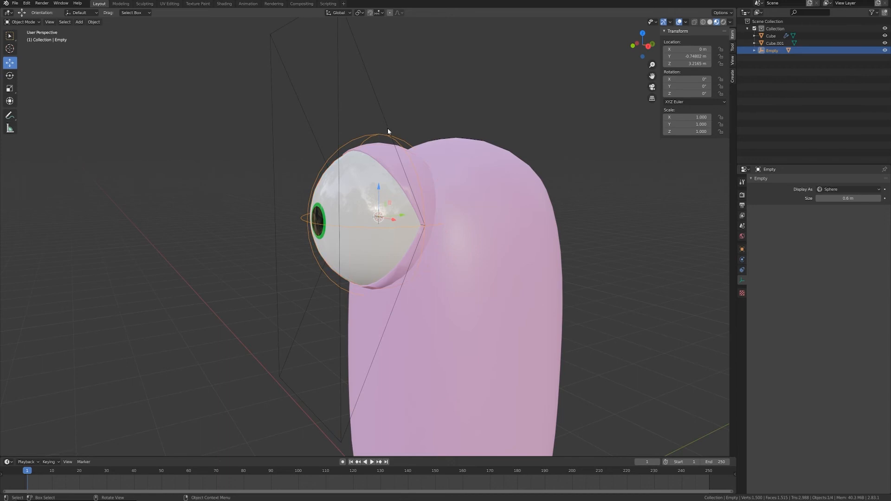
pyautogui.press('r')
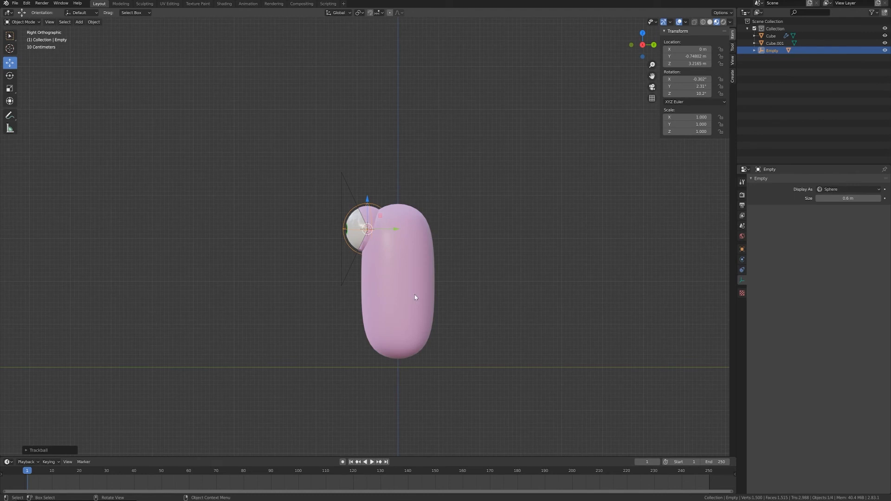
pyautogui.moveTo(420, 319)
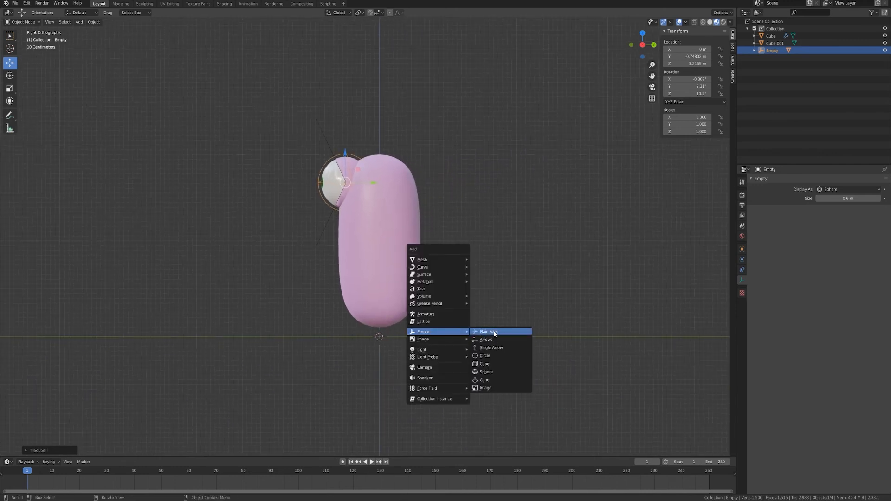
# Add a plain-axes empty at the base, parent body and eye empty to it, and test the blink key.
pyautogui.click(488, 331)
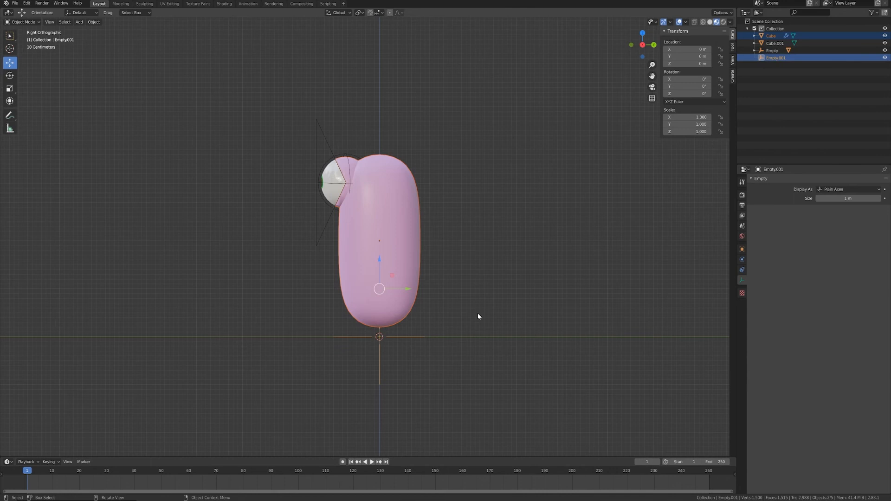
pyautogui.press('ctrl+p')
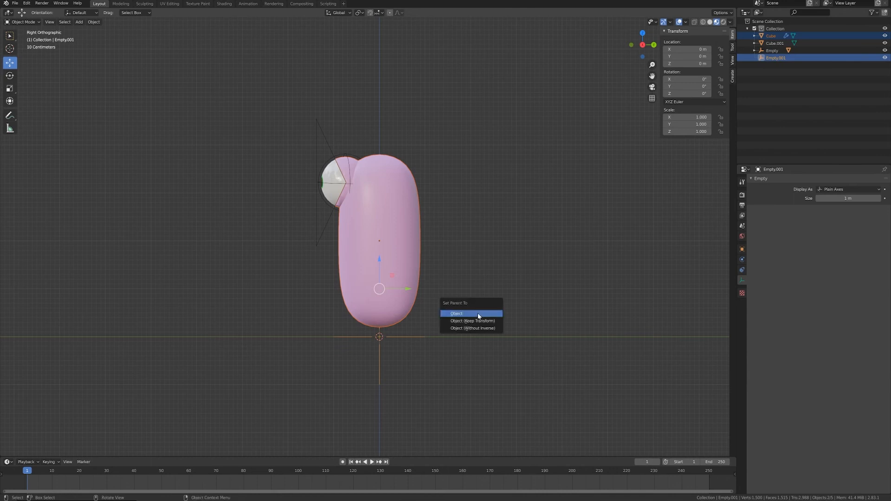
pyautogui.click(456, 313)
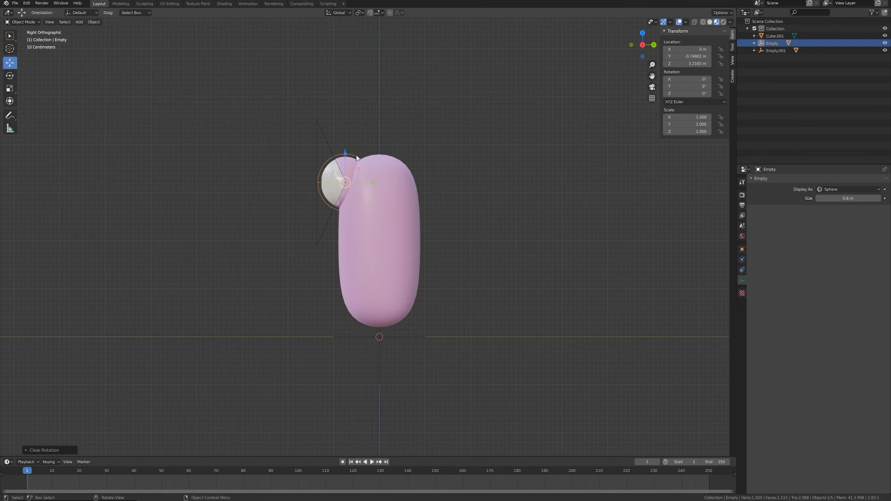
pyautogui.moveTo(405, 328)
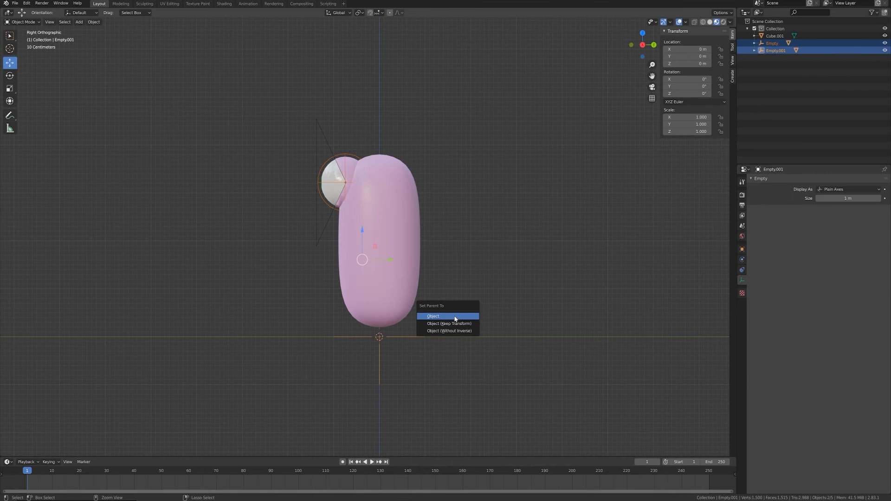
pyautogui.click(433, 316)
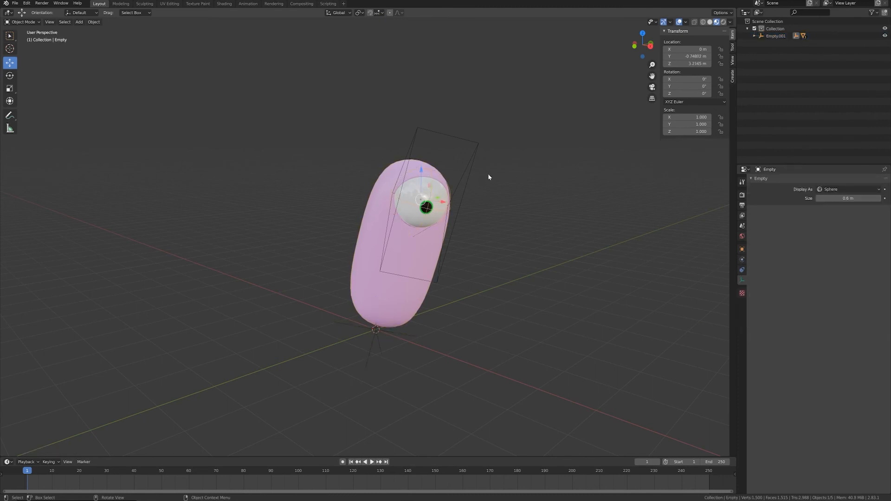
pyautogui.press('r')
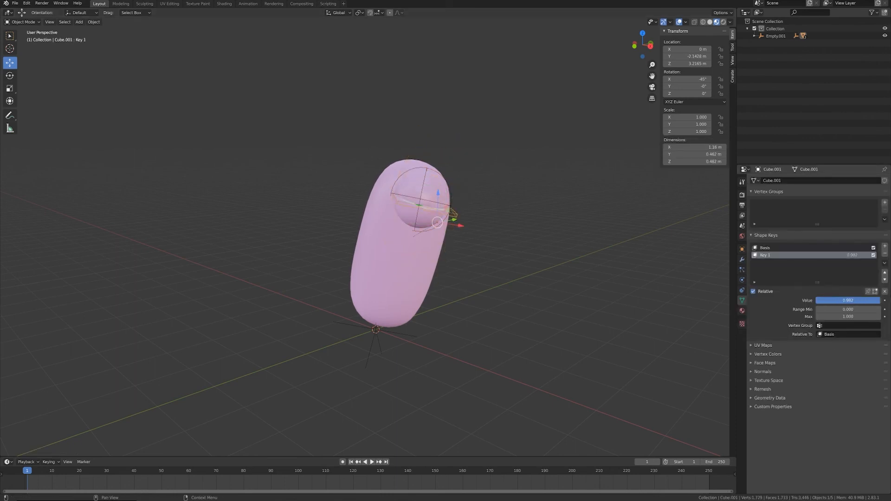
pyautogui.moveTo(847, 300); pyautogui.dragTo(829, 301)
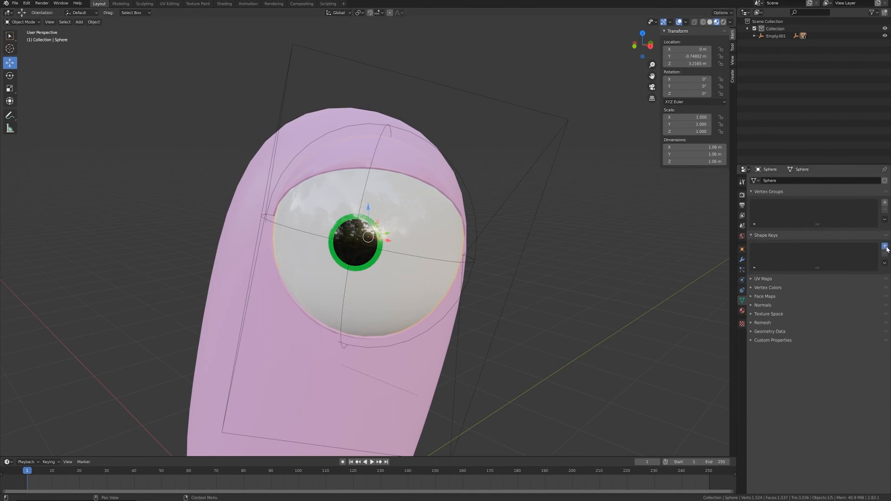
# Add shape keys to the eyeball and reshape its vertices for the new key.
pyautogui.click(884, 245)
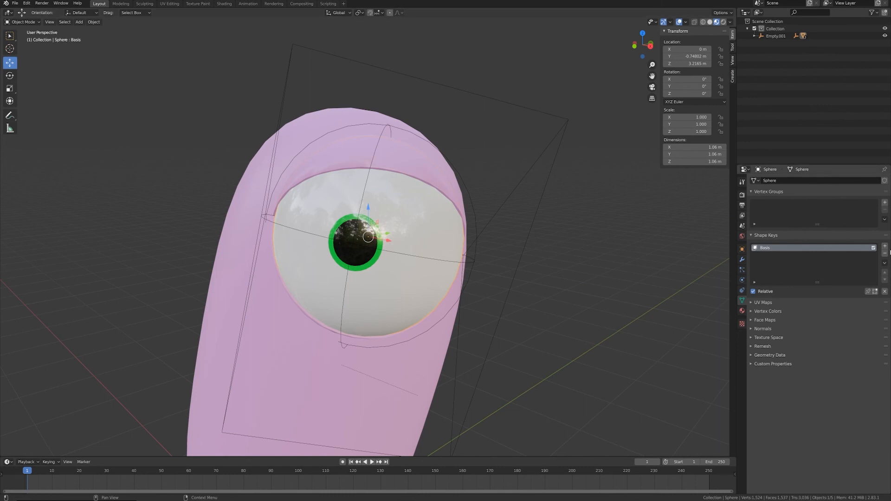
pyautogui.press('Tab')
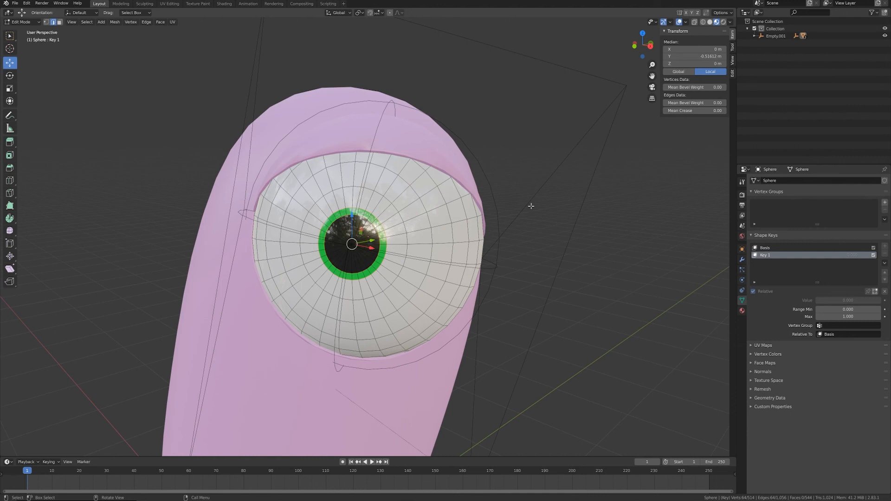
pyautogui.press('g')
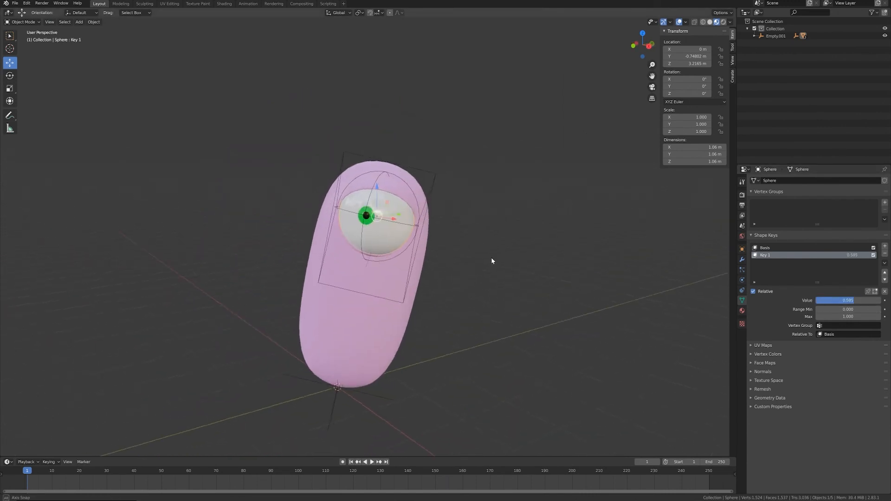
# Preview the eyeball's Key 1 by sliding its value from zero to full and back.
pyautogui.moveTo(846, 300); pyautogui.dragTo(824, 300)
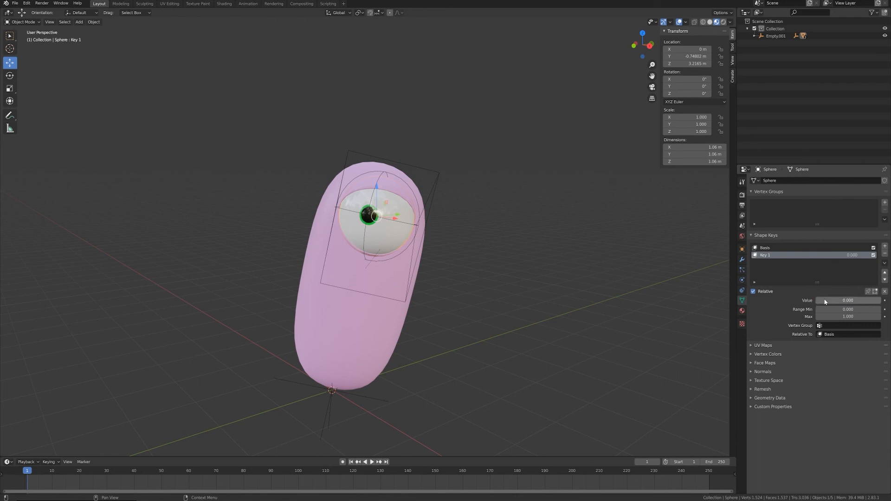
pyautogui.moveTo(824, 300)
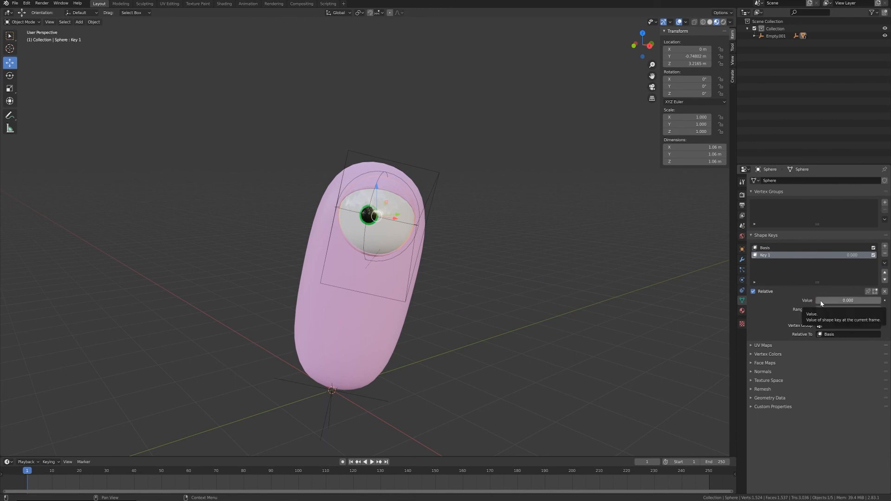
pyautogui.moveTo(824, 300); pyautogui.dragTo(847, 301)
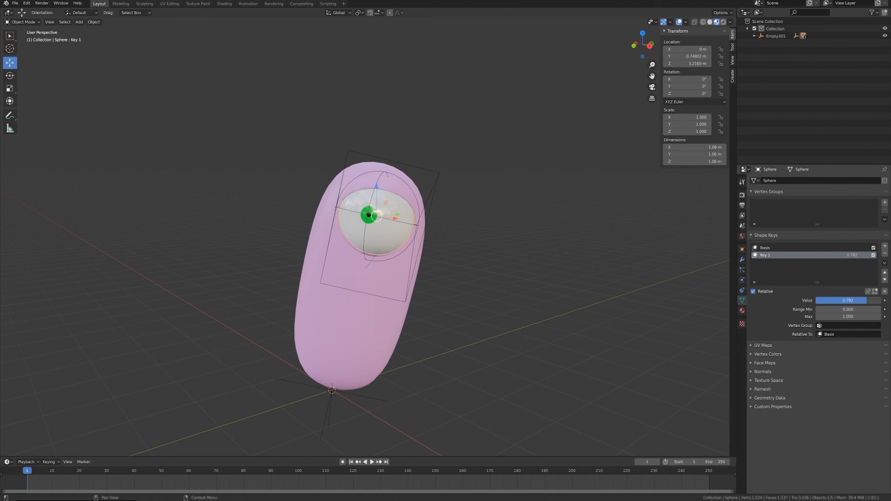
pyautogui.moveTo(824, 301); pyautogui.dragTo(875, 300)
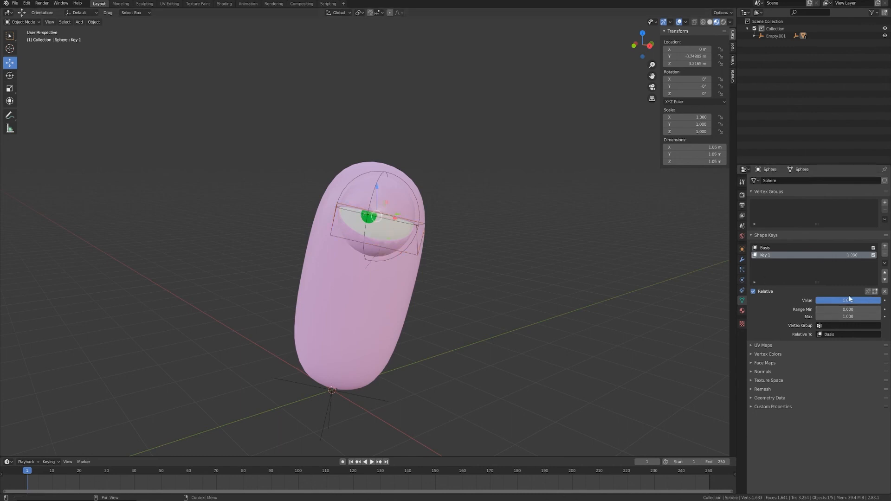
pyautogui.moveTo(852, 300); pyautogui.dragTo(821, 301)
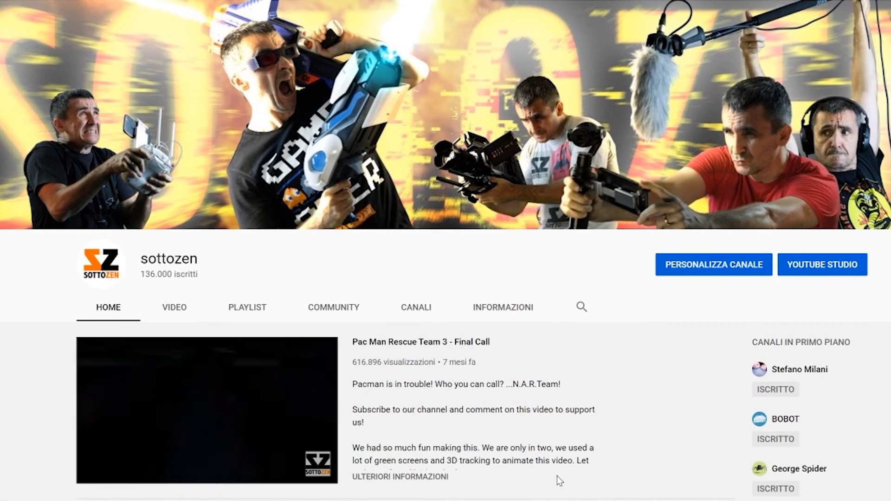
# Open the sottozen YouTube channel and scroll down to its popular and tutorial videos.
pyautogui.click(206, 409)
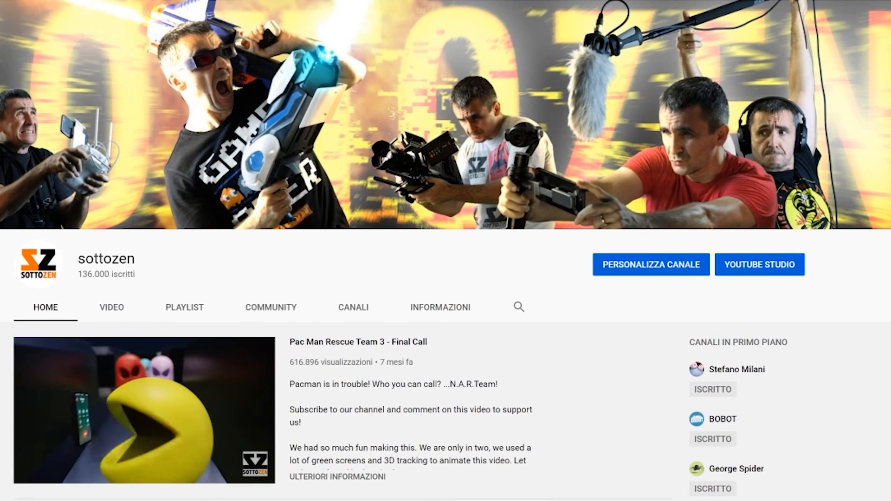
pyautogui.scroll(-3)
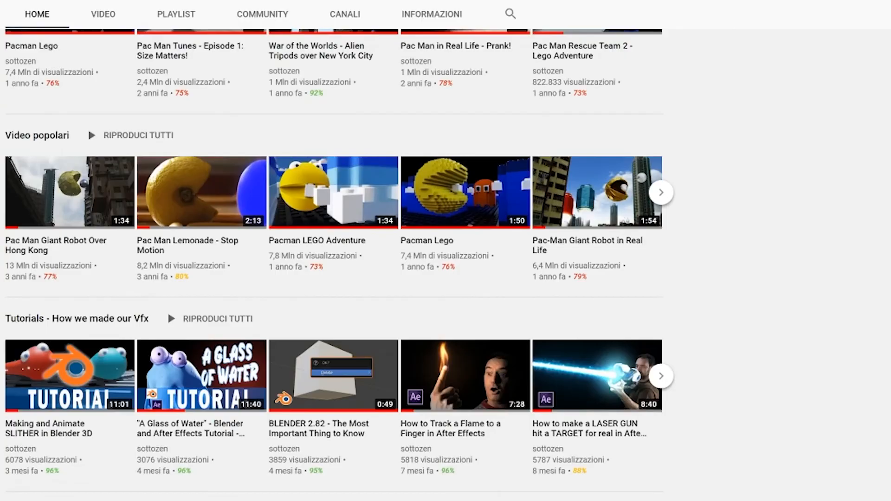